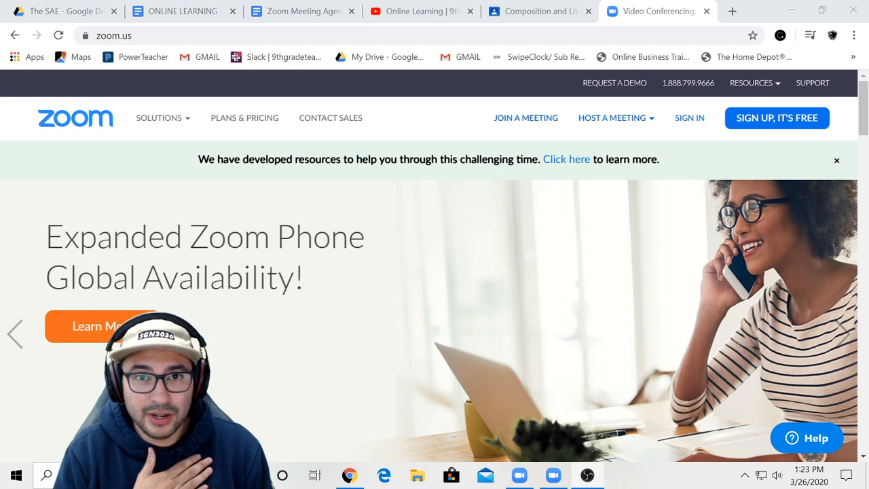
- Browse the class Drive folder, stream page and Zoom agenda documents, then return to zoom.us
{"action": "left_click", "coordinate": [842, 334]}
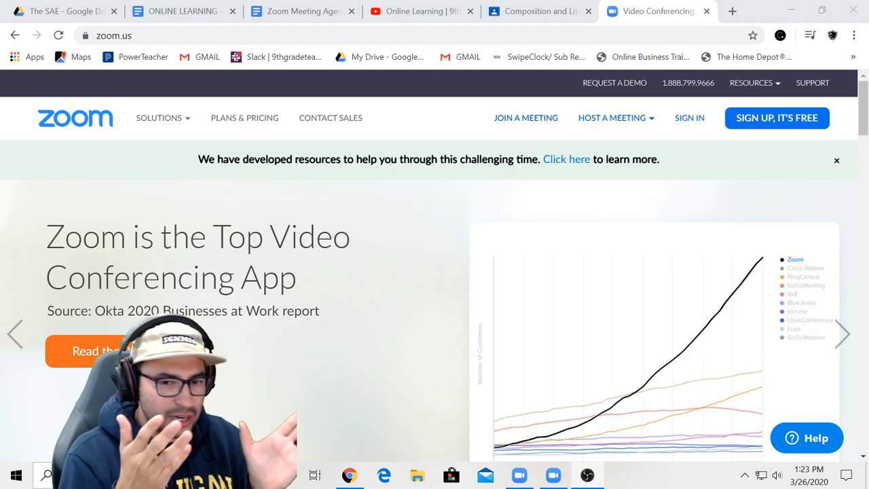
{"action": "mouse_move", "coordinate": [427, 106]}
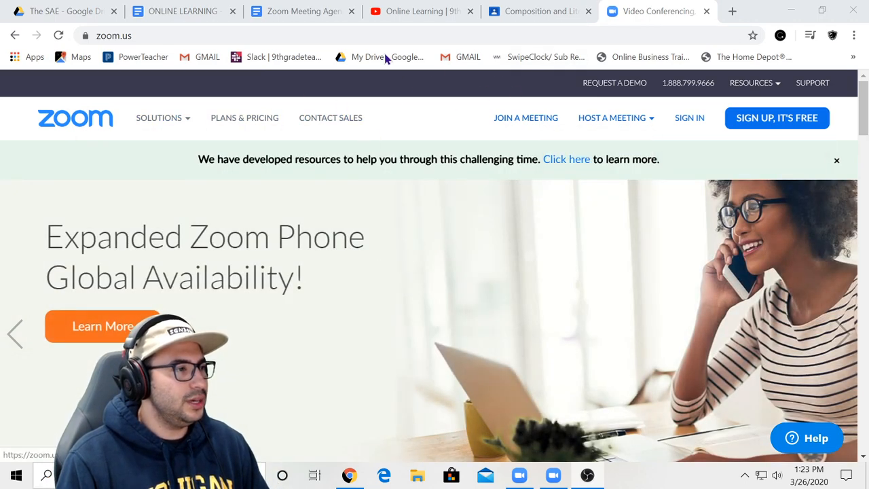
{"action": "left_click", "coordinate": [179, 11]}
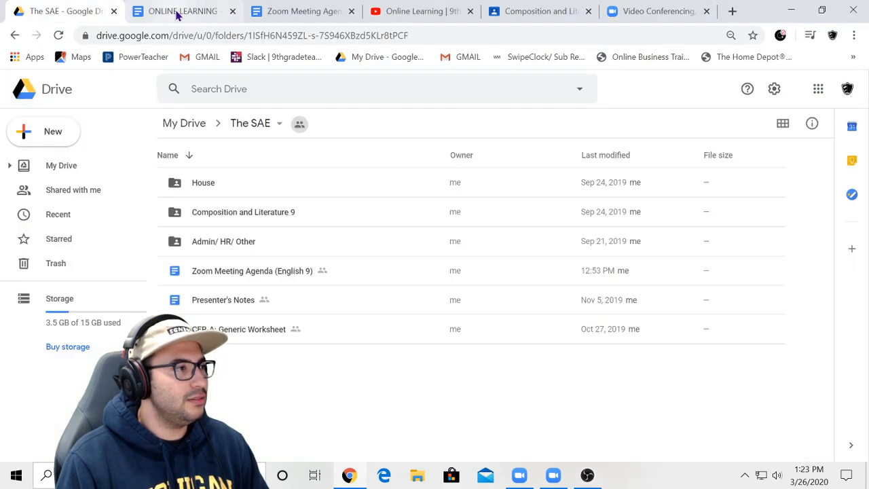
{"action": "left_click", "coordinate": [536, 10]}
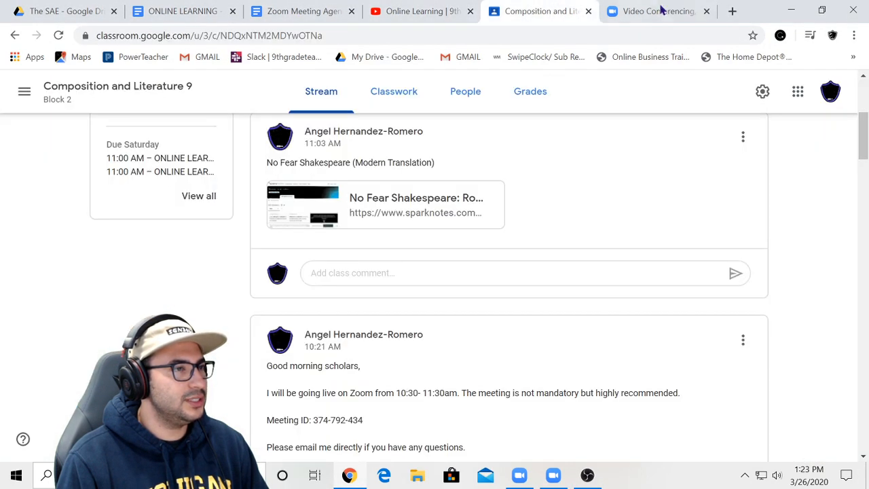
{"action": "left_click", "coordinate": [654, 11]}
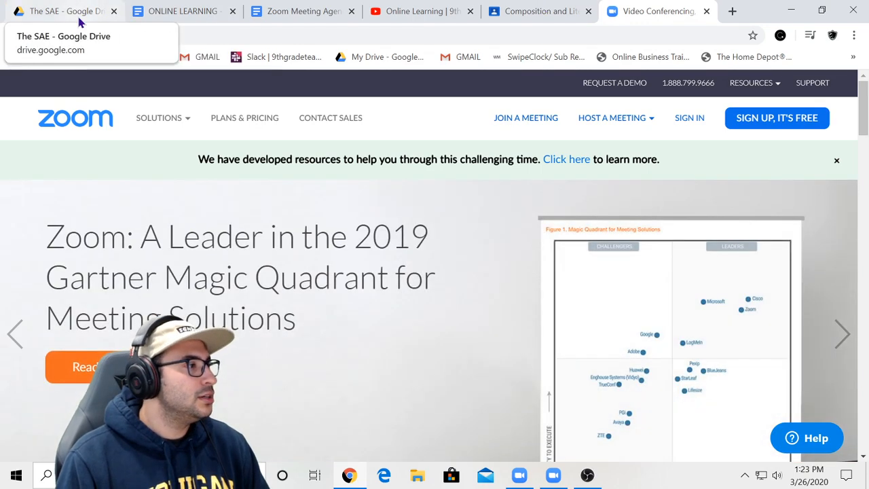
{"action": "left_click", "coordinate": [182, 11]}
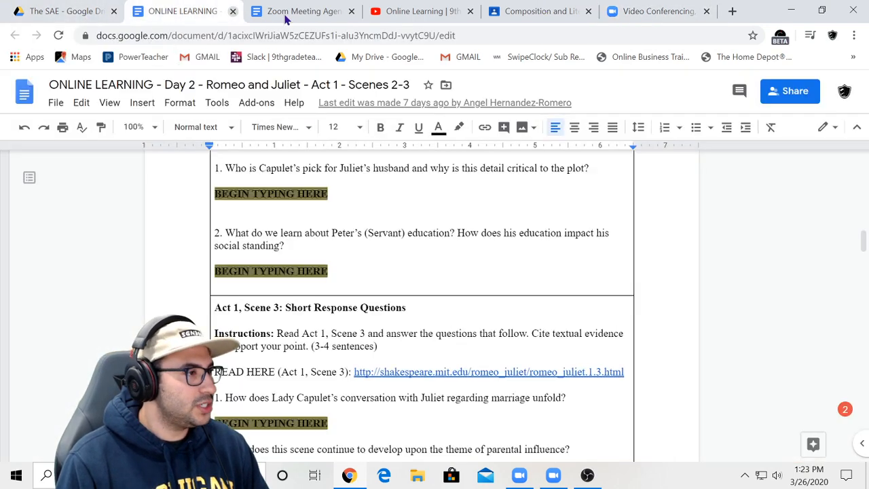
{"action": "left_click", "coordinate": [299, 10]}
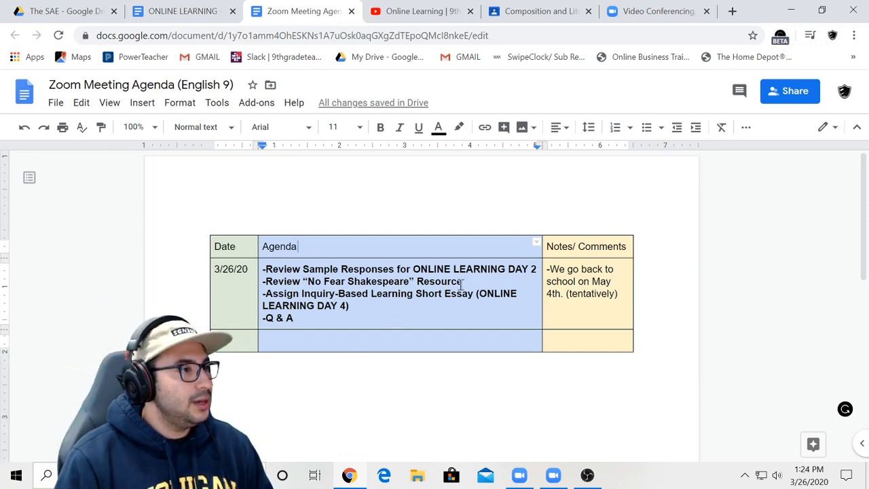
{"action": "left_click", "coordinate": [536, 11]}
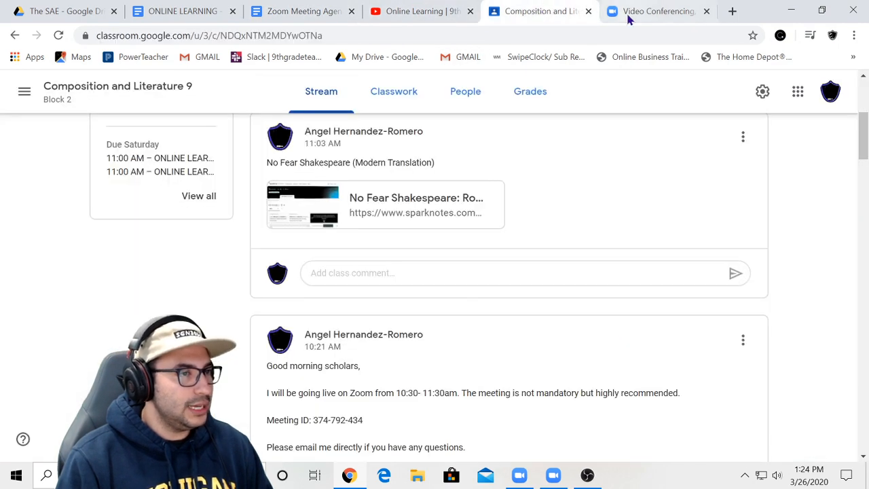
{"action": "mouse_move", "coordinate": [655, 10]}
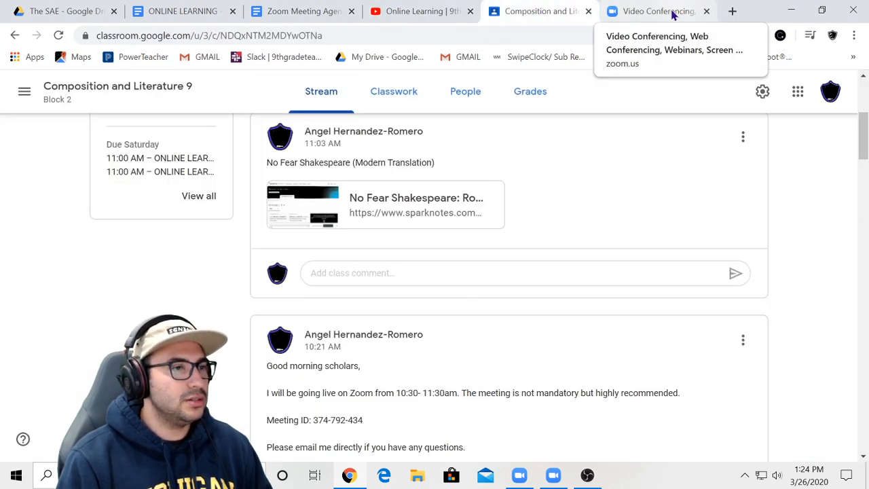
{"action": "left_click", "coordinate": [655, 11]}
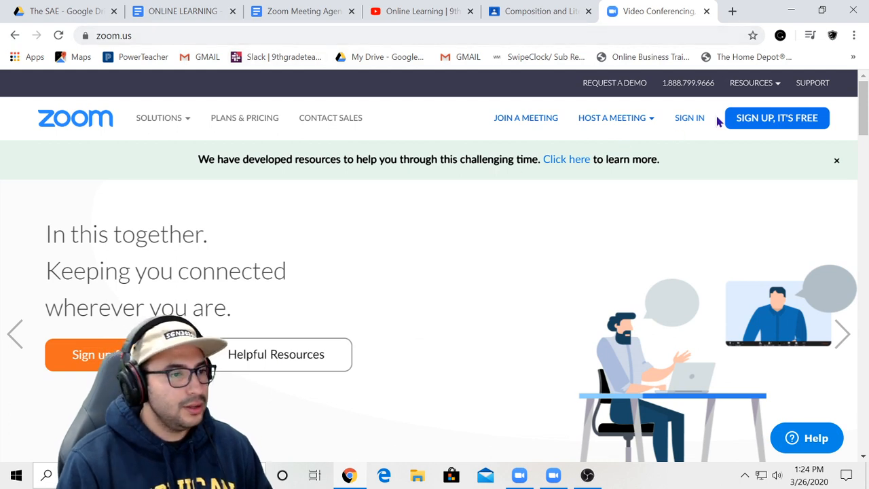
- Sign in to Zoom with a Google account and view My Meetings with today's 1:30 PM meeting
{"action": "left_click", "coordinate": [690, 116]}
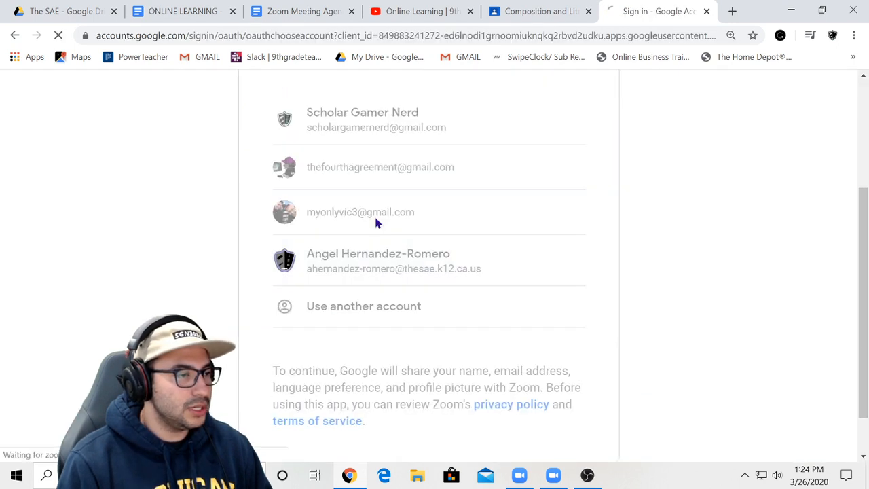
{"action": "left_click", "coordinate": [377, 261]}
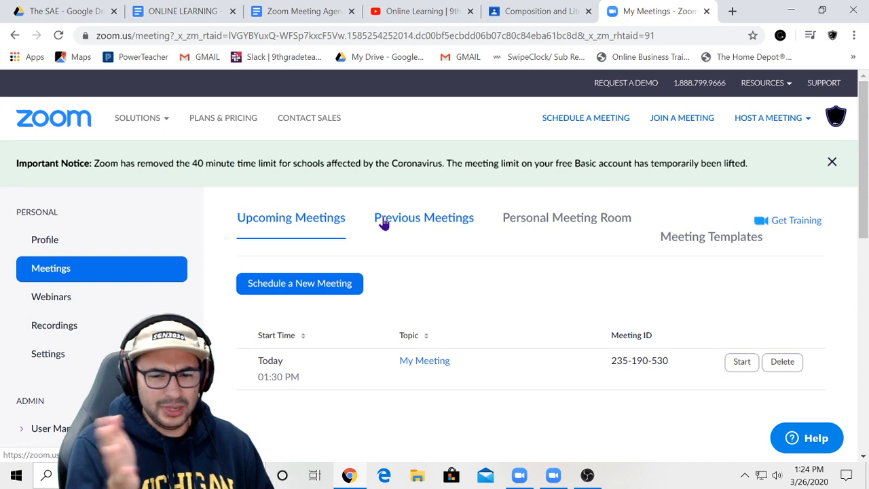
{"action": "mouse_move", "coordinate": [372, 302]}
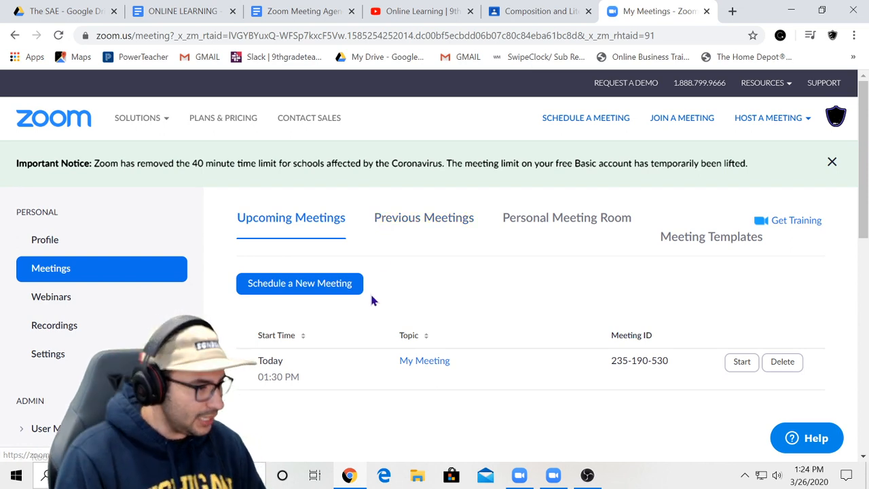
{"action": "scroll", "scroll_direction": "down", "scroll_amount": 3}
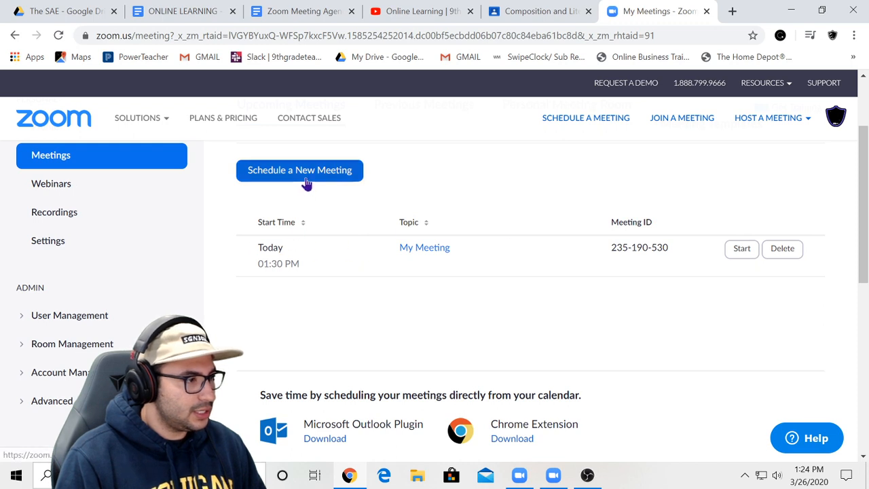
- Begin a new meeting with the topic 'Thursday Check In'
{"action": "left_click", "coordinate": [299, 170]}
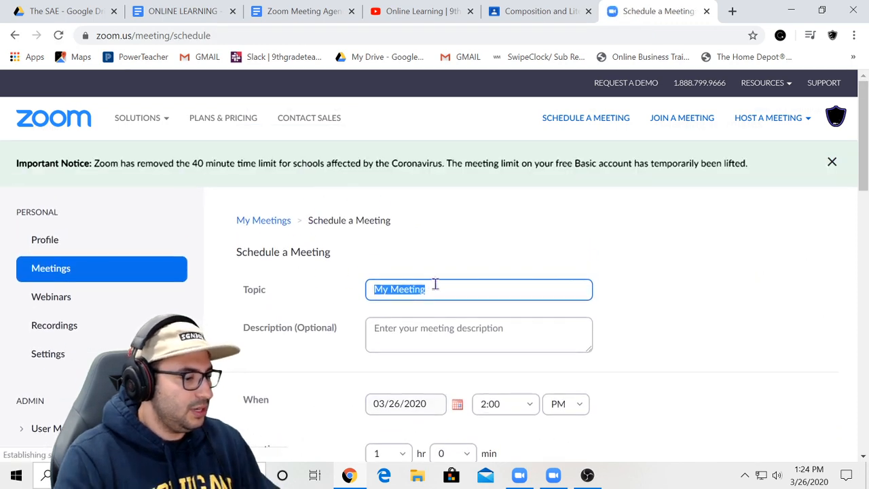
{"action": "type", "text": "Thursday Check"}
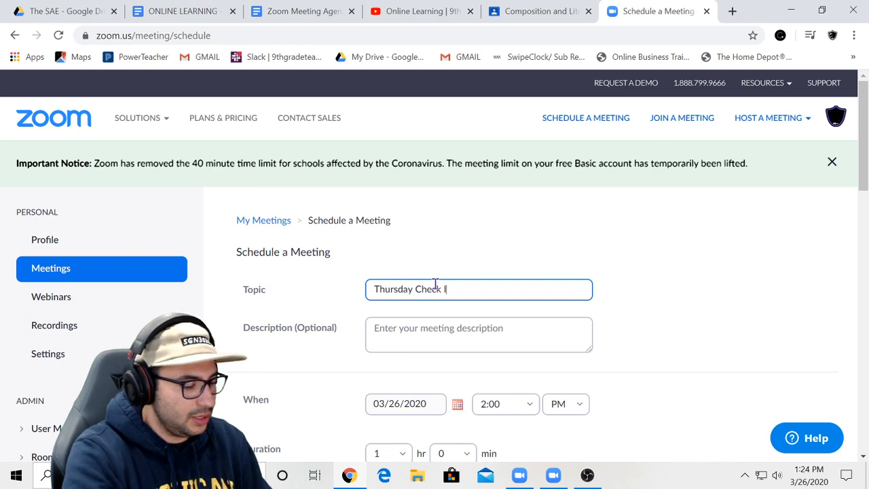
{"action": "type", "text": "In"}
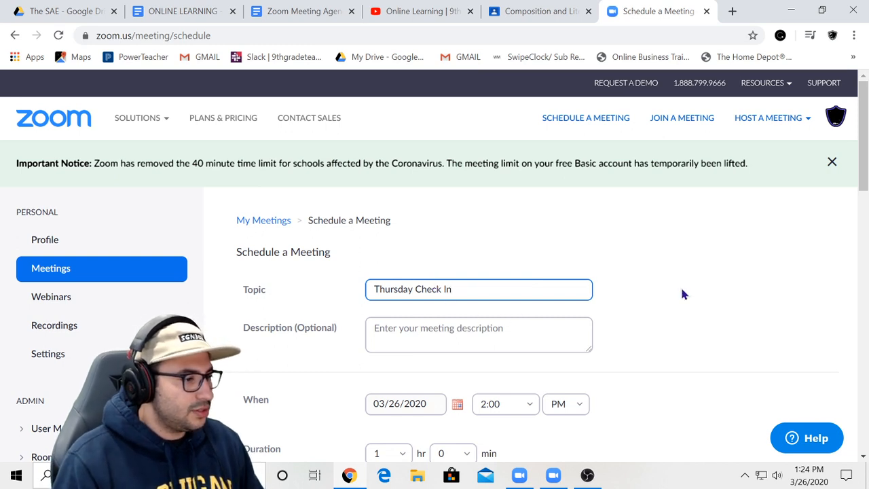
{"action": "scroll", "scroll_direction": "down", "scroll_amount": 3}
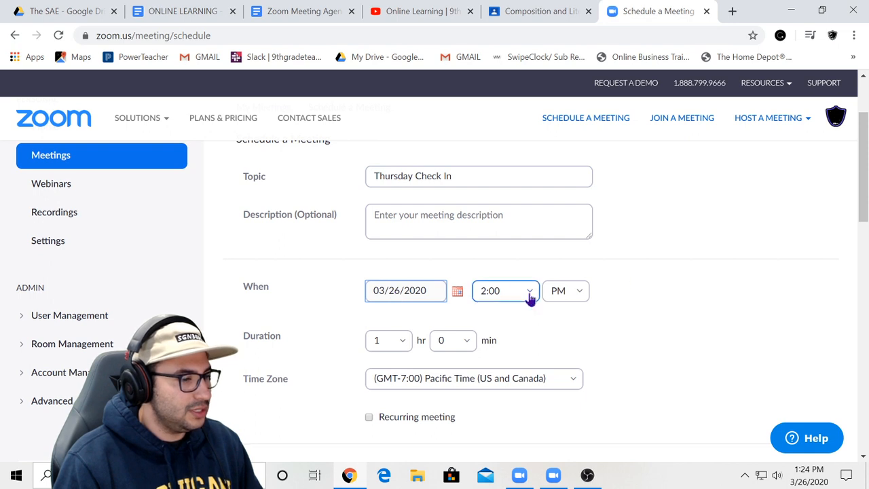
- Set the start time to 1:30 PM and the duration to 0 hr 15 min
{"action": "left_click", "coordinate": [506, 291]}
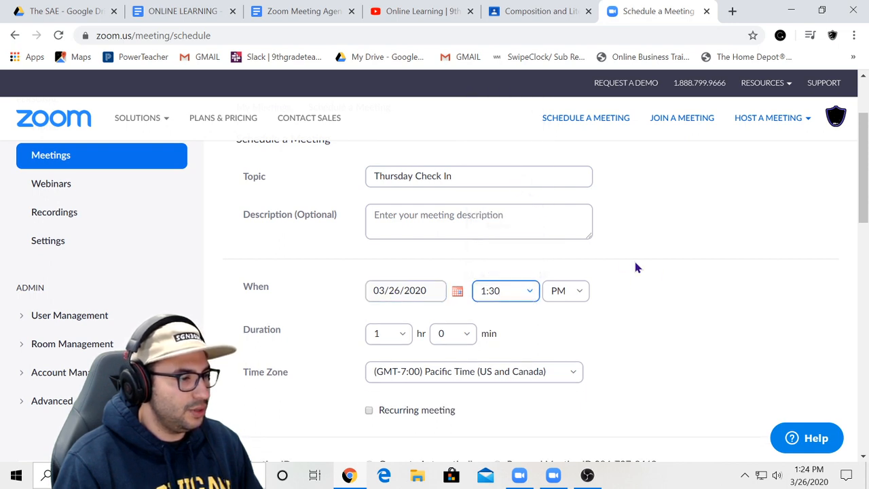
{"action": "mouse_move", "coordinate": [627, 337]}
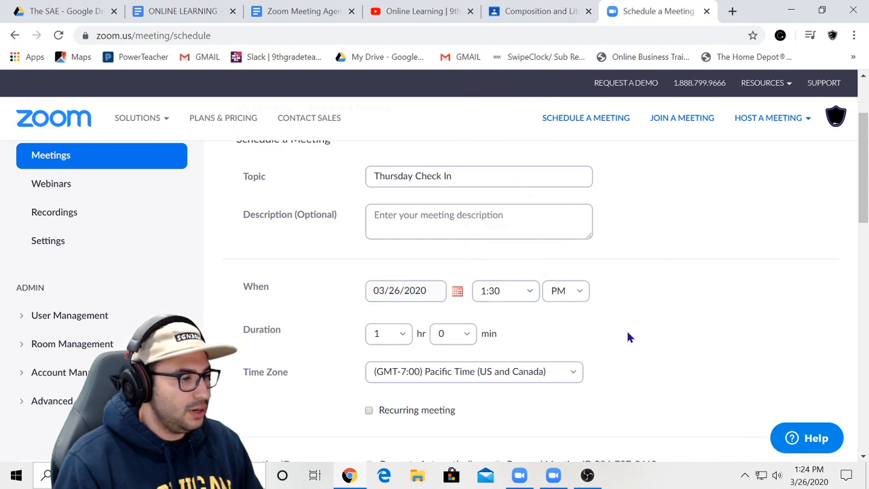
{"action": "left_click", "coordinate": [505, 290]}
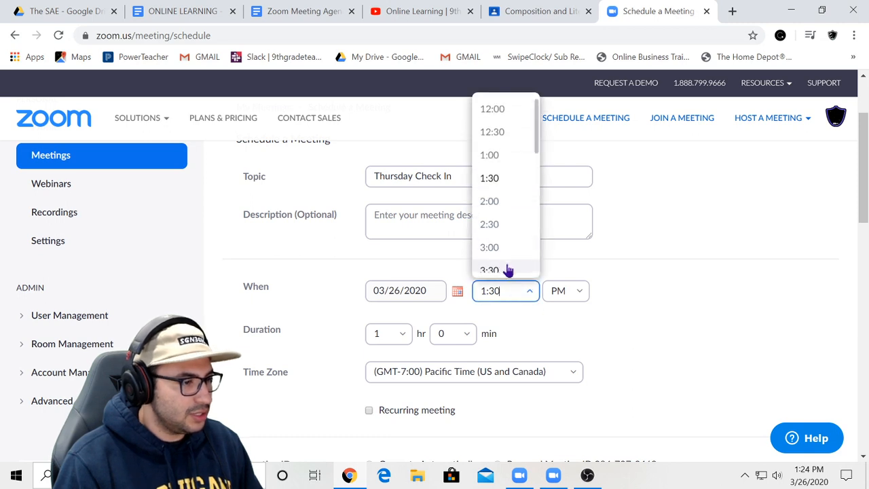
{"action": "left_click", "coordinate": [388, 334]}
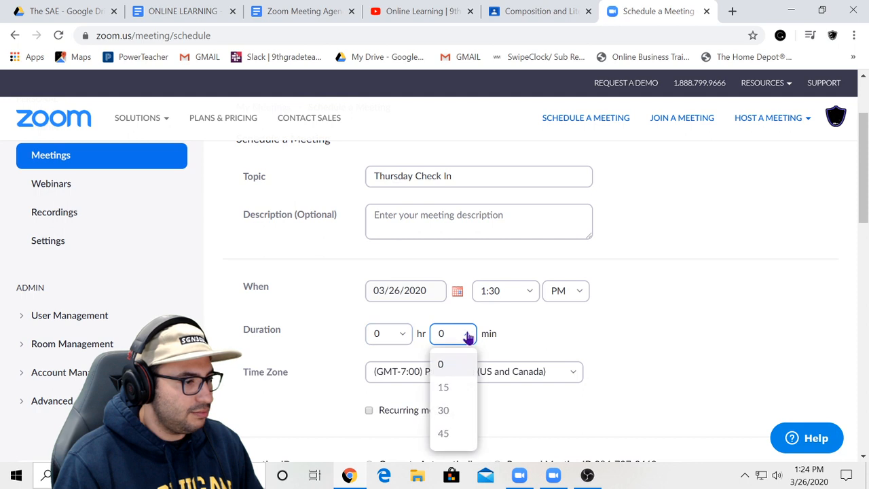
{"action": "mouse_move", "coordinate": [460, 387]}
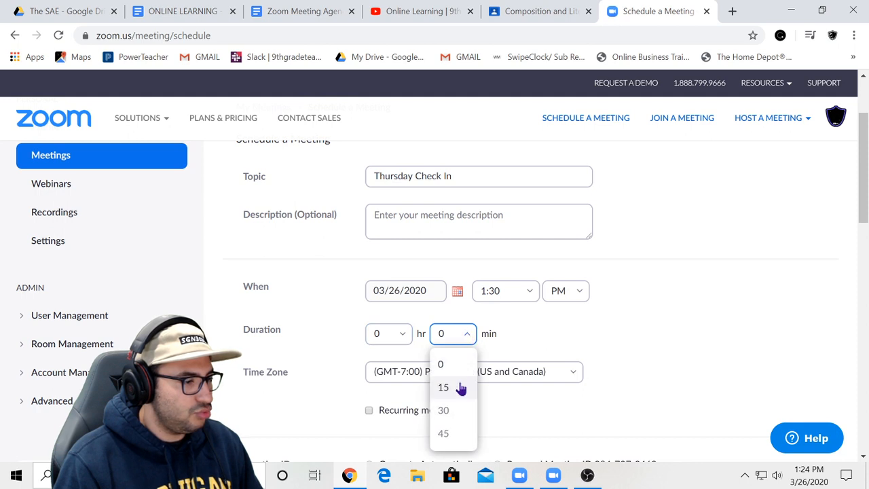
{"action": "left_click", "coordinate": [443, 387]}
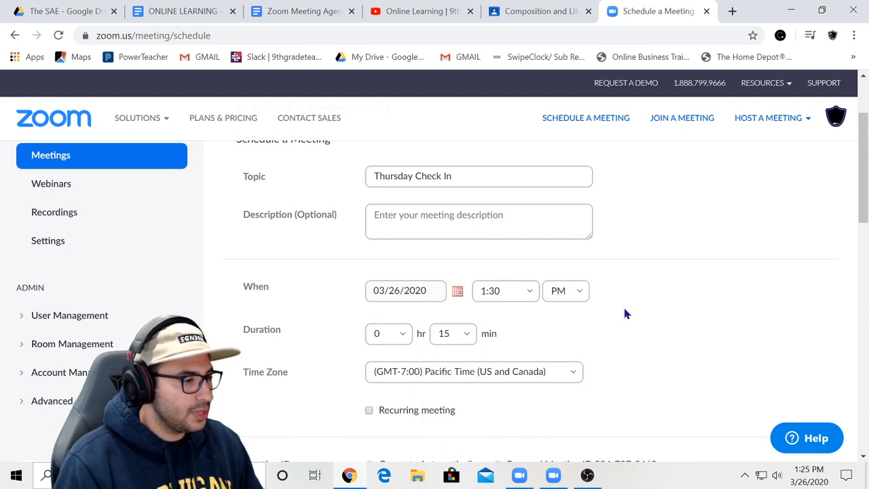
- Switch participant video to on so both host and participant video start enabled
{"action": "scroll", "scroll_direction": "down", "scroll_amount": 3}
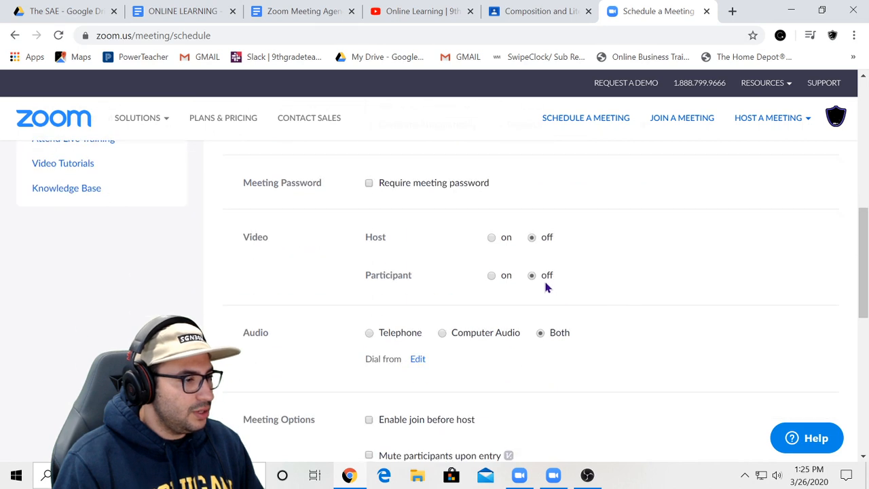
{"action": "scroll", "scroll_direction": "up", "scroll_amount": 3}
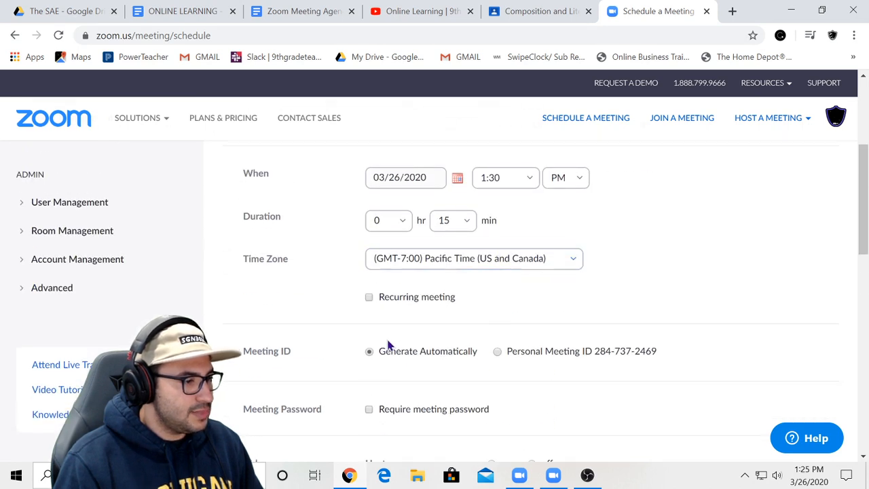
{"action": "mouse_move", "coordinate": [441, 367]}
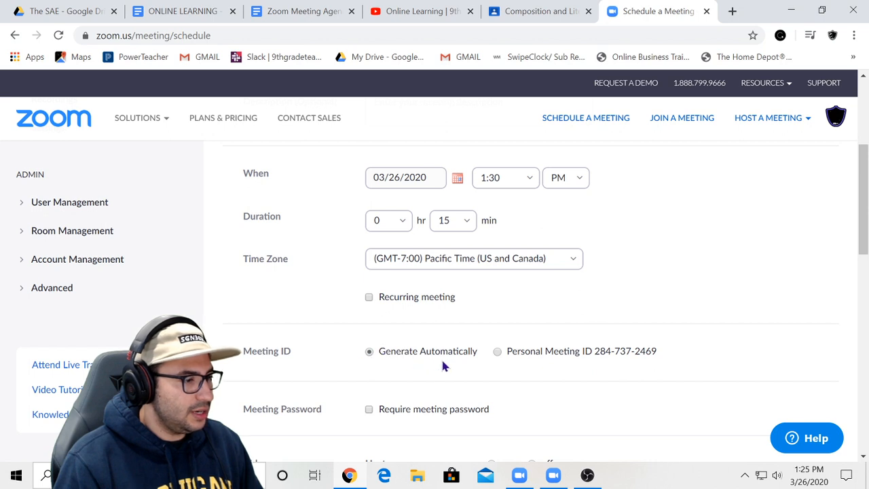
{"action": "scroll", "scroll_direction": "down", "scroll_amount": 3}
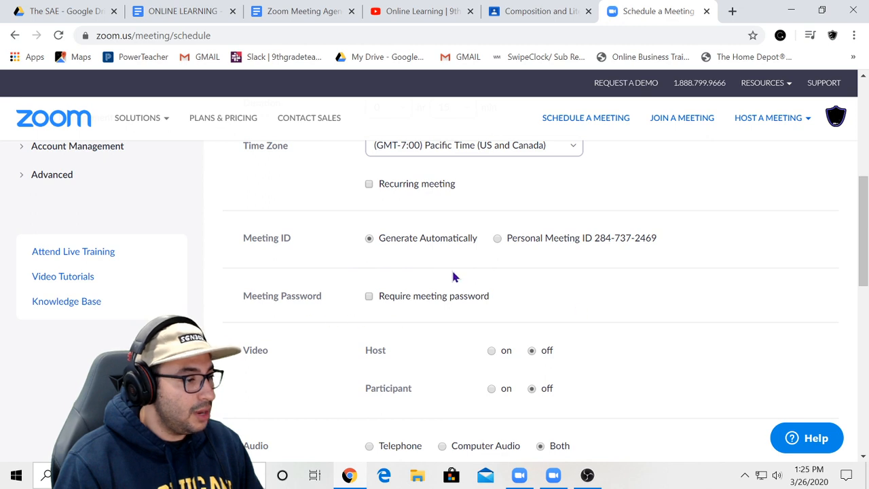
{"action": "mouse_move", "coordinate": [467, 311]}
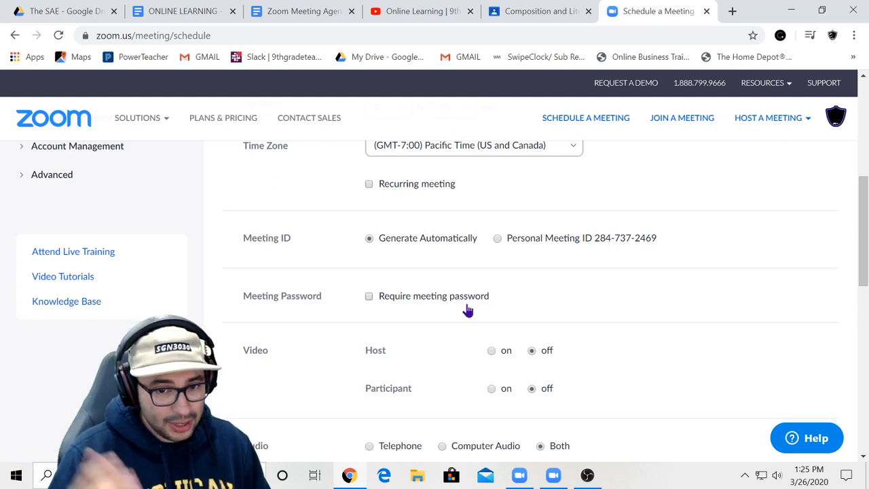
{"action": "mouse_move", "coordinate": [424, 313]}
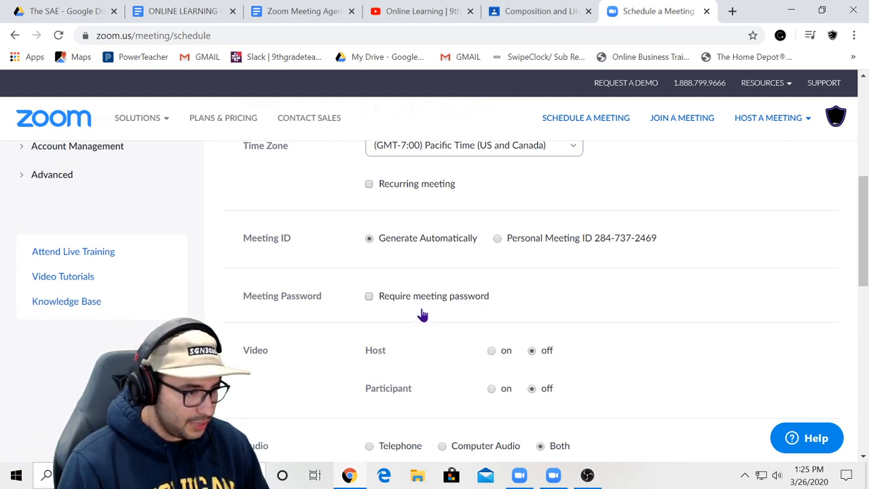
{"action": "mouse_move", "coordinate": [496, 358]}
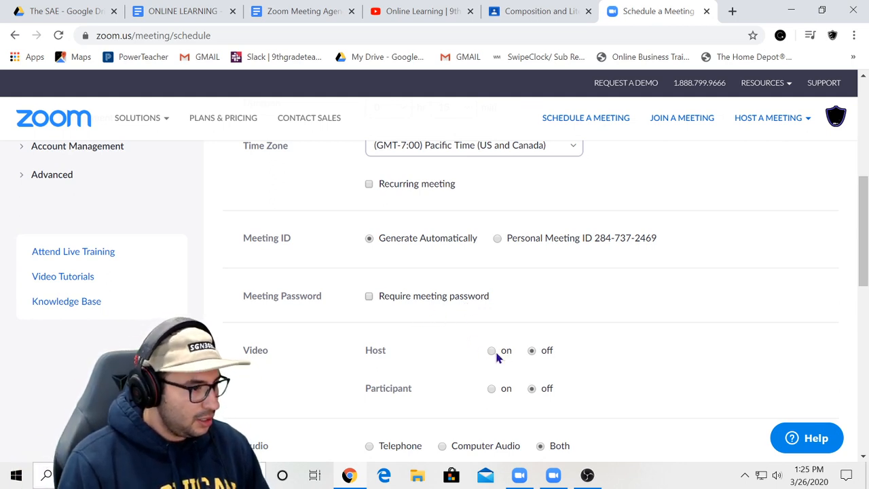
{"action": "left_click", "coordinate": [491, 350]}
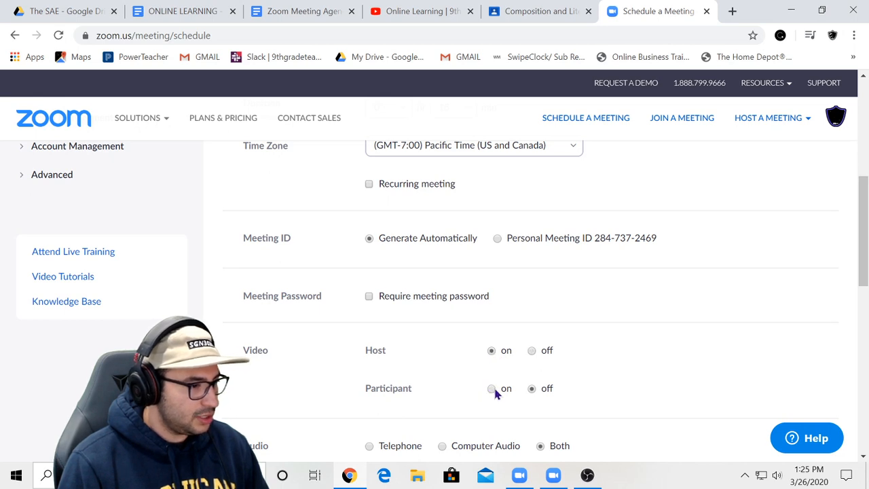
{"action": "left_click", "coordinate": [492, 389]}
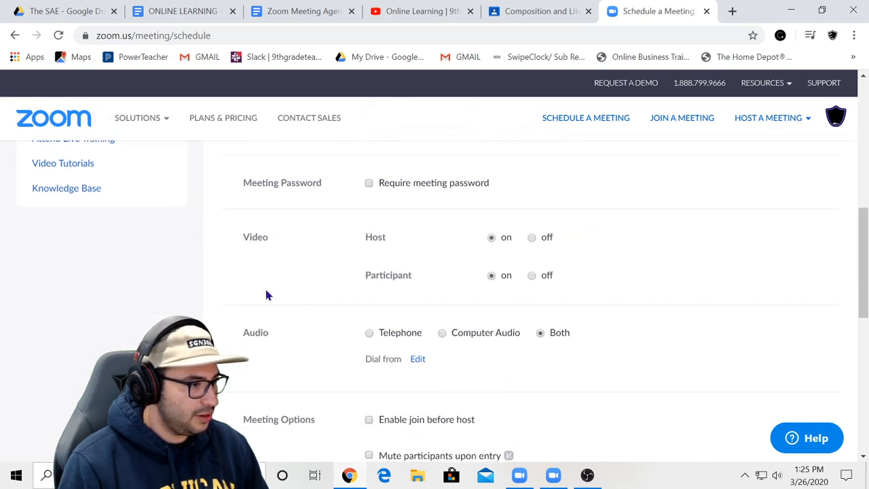
{"action": "mouse_move", "coordinate": [288, 338]}
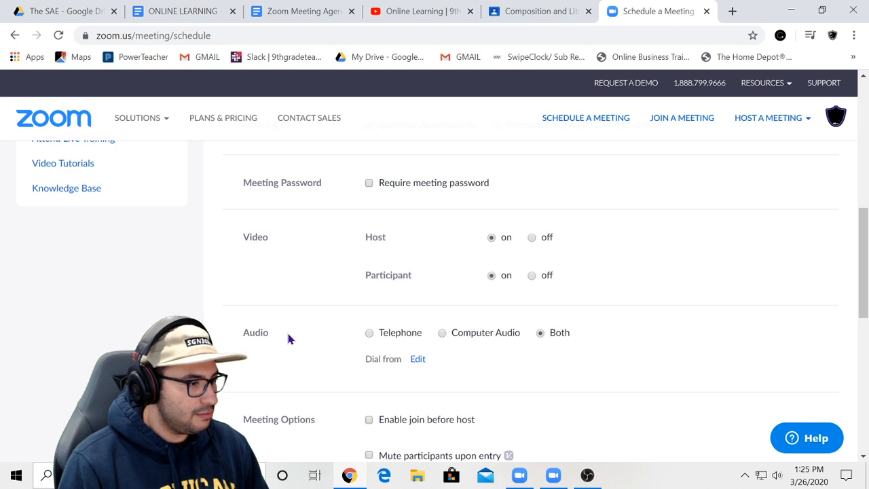
{"action": "mouse_move", "coordinate": [430, 345]}
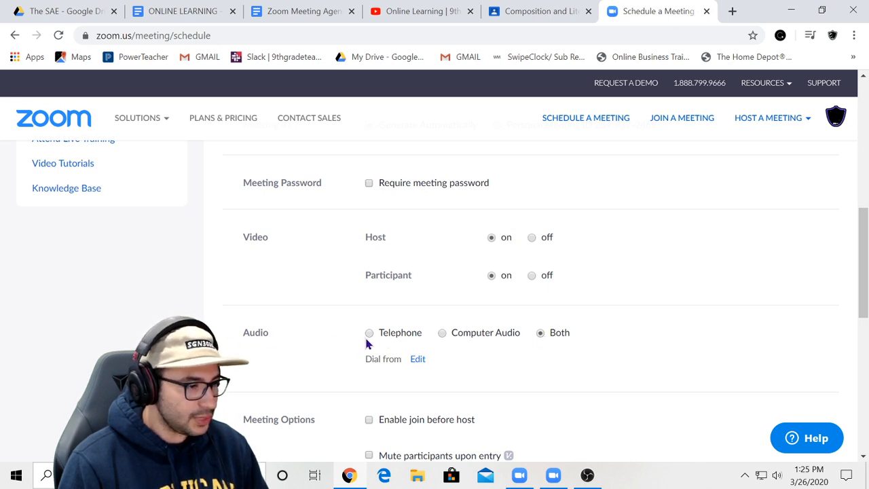
{"action": "scroll", "scroll_direction": "down", "scroll_amount": 3}
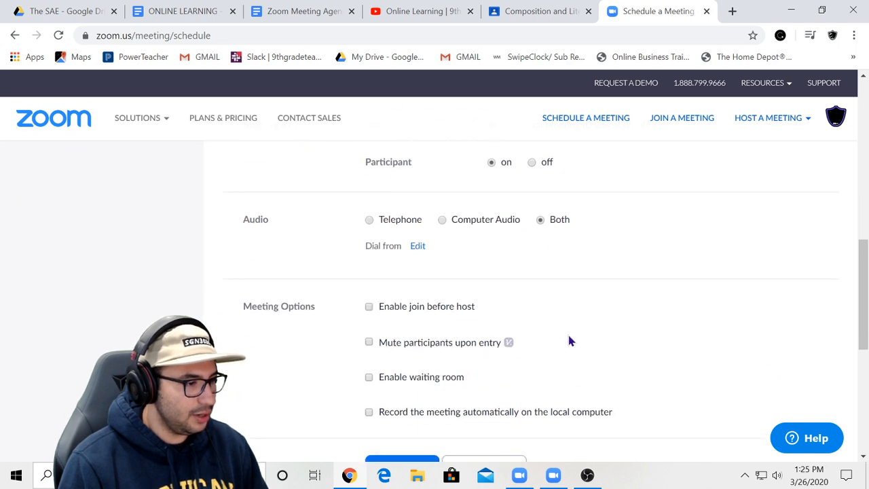
{"action": "mouse_move", "coordinate": [529, 316]}
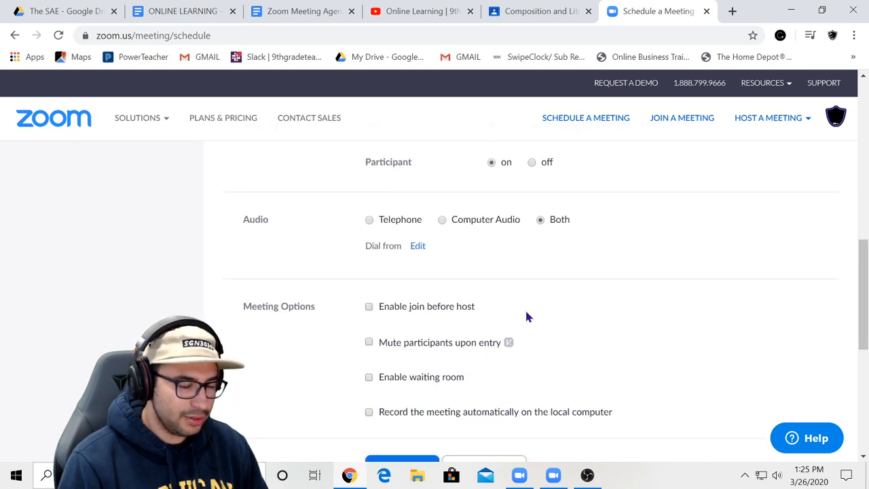
- Tick Enable join before host, Mute participants upon entry and Enable waiting room
{"action": "scroll", "scroll_direction": "down", "scroll_amount": 3}
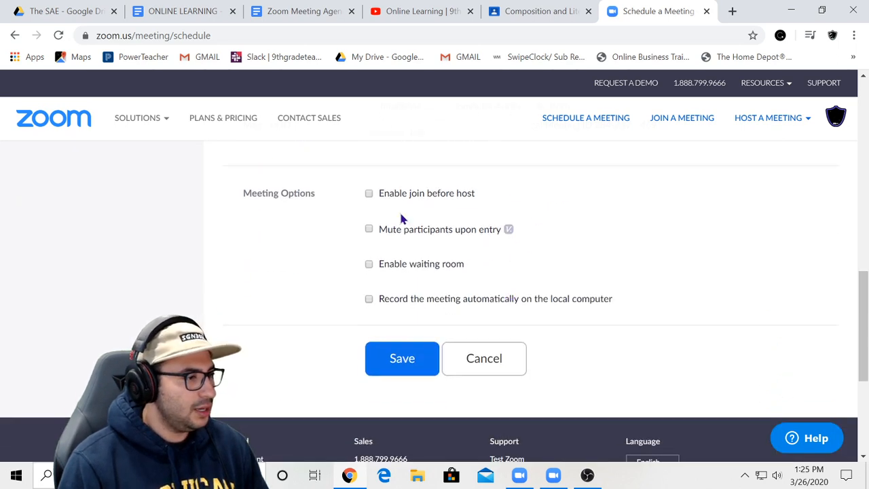
{"action": "left_click", "coordinate": [370, 193]}
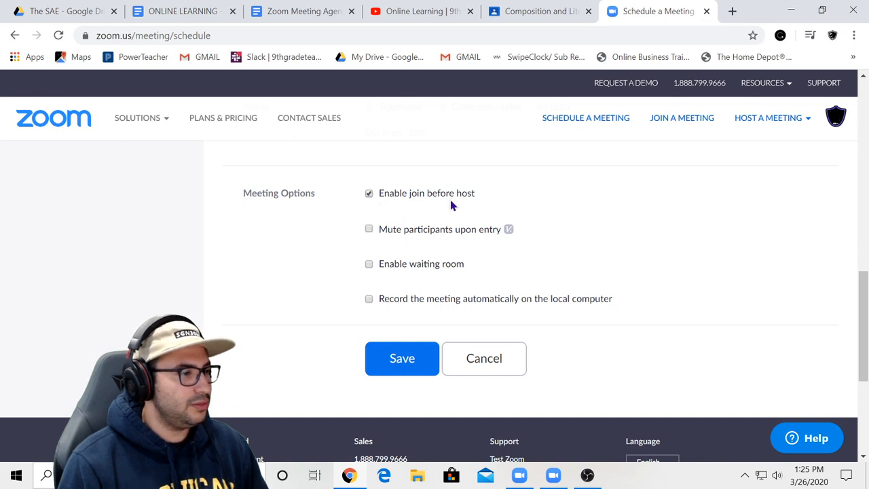
{"action": "left_click", "coordinate": [369, 228]}
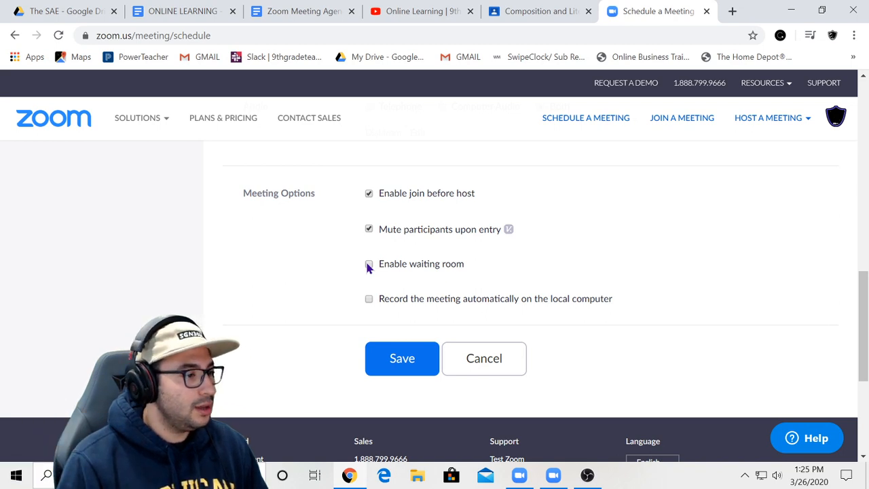
{"action": "left_click", "coordinate": [370, 263]}
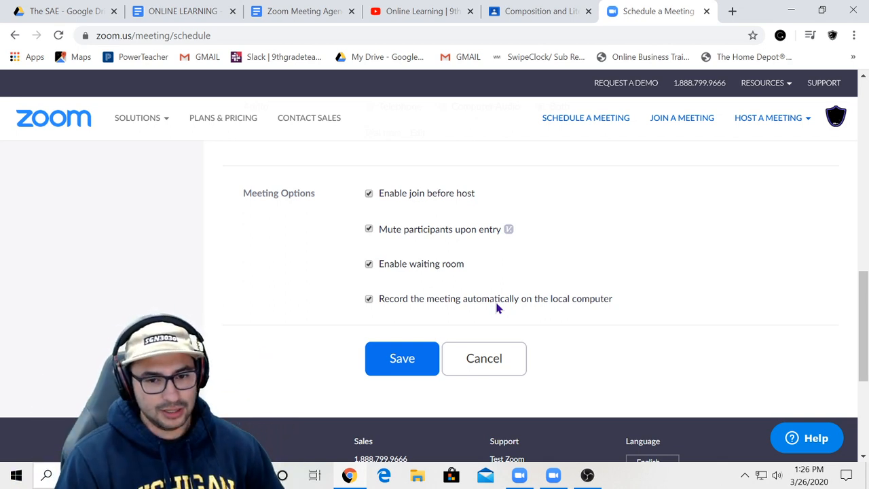
{"action": "mouse_move", "coordinate": [477, 317]}
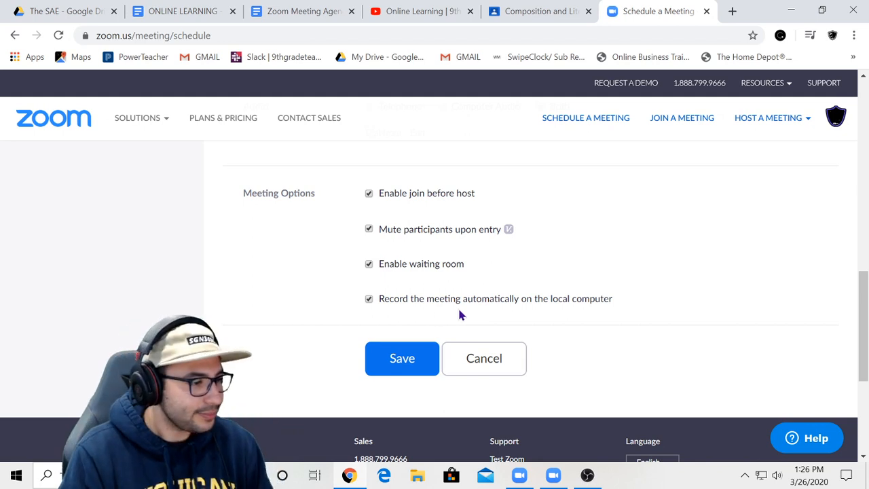
- Save the meeting and start Thursday Check In from its management page
{"action": "left_click", "coordinate": [402, 359]}
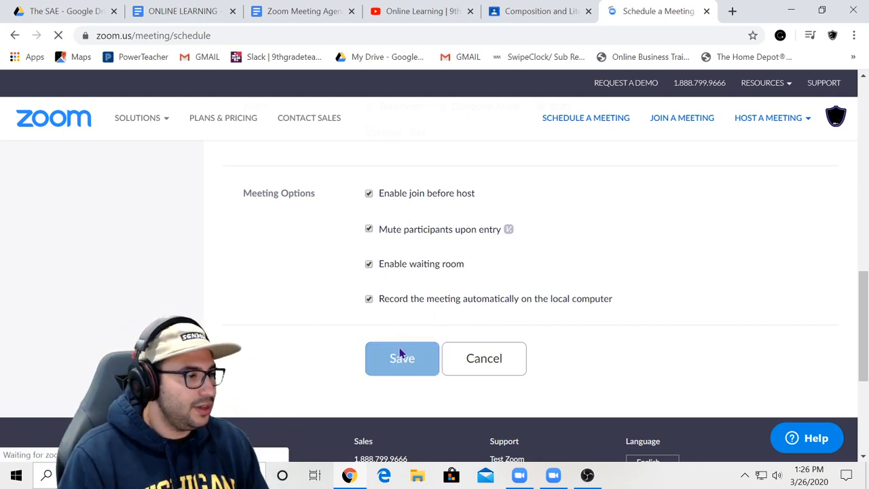
{"action": "left_click", "coordinate": [402, 358]}
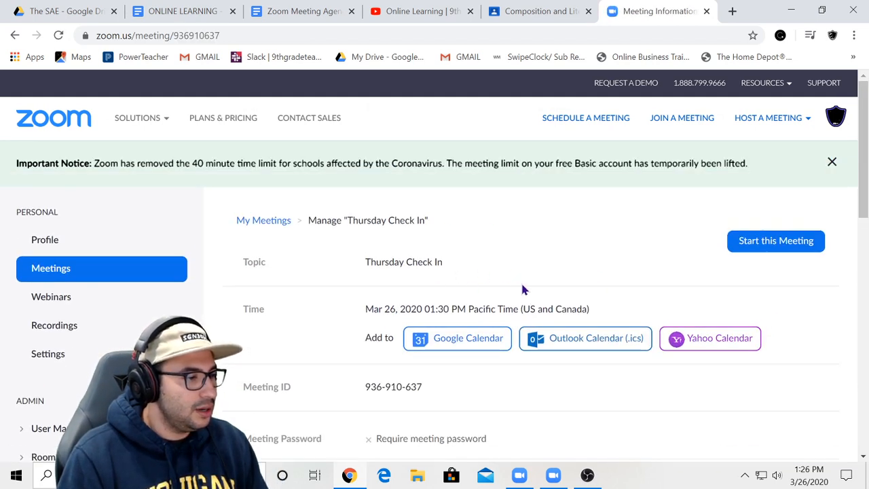
{"action": "scroll", "scroll_direction": "down", "scroll_amount": 3}
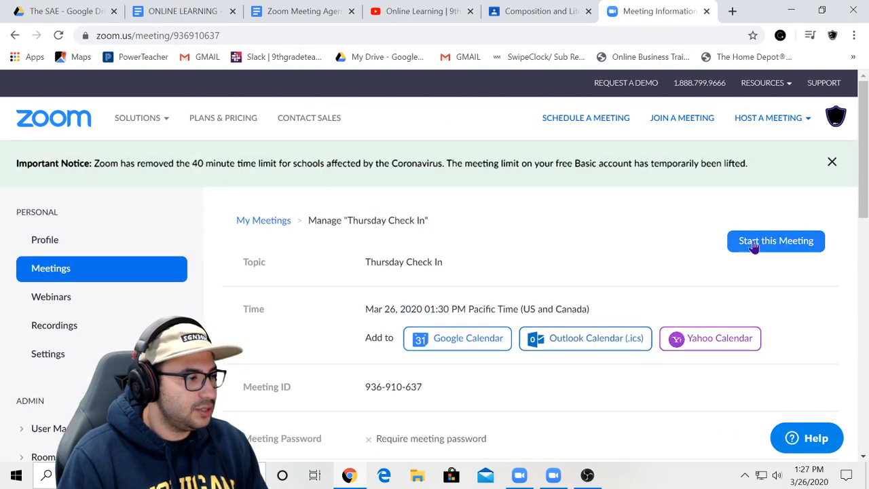
{"action": "left_click", "coordinate": [776, 240]}
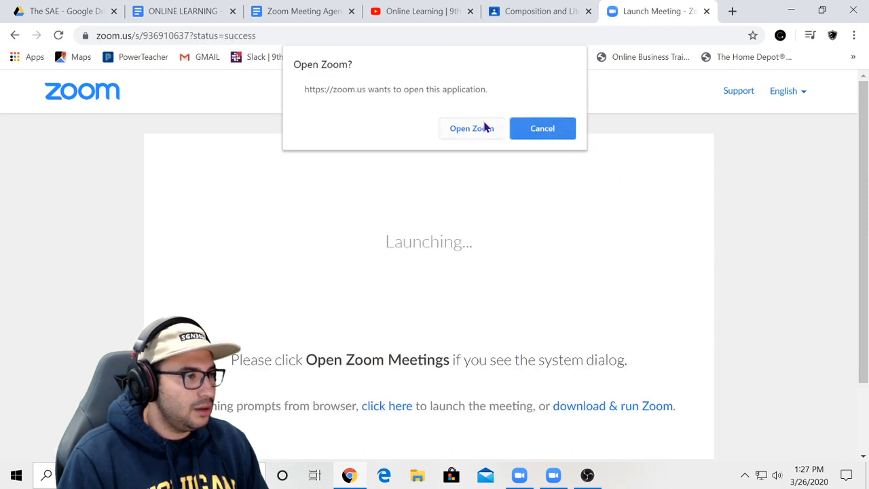
- Launch the desktop meeting app from the browser prompt and join with computer audio
{"action": "left_click", "coordinate": [472, 127]}
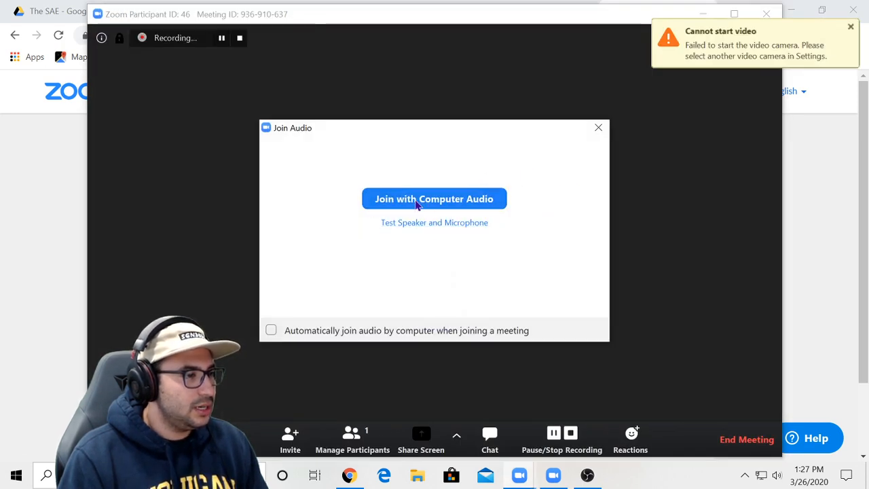
{"action": "left_click", "coordinate": [435, 198]}
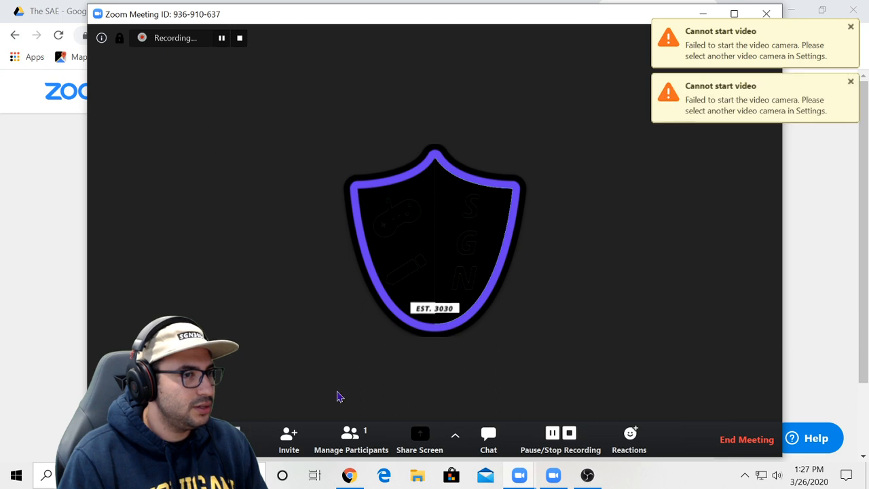
- Dismiss a 'Cannot start video' camera failure warning
{"action": "left_click", "coordinate": [850, 81]}
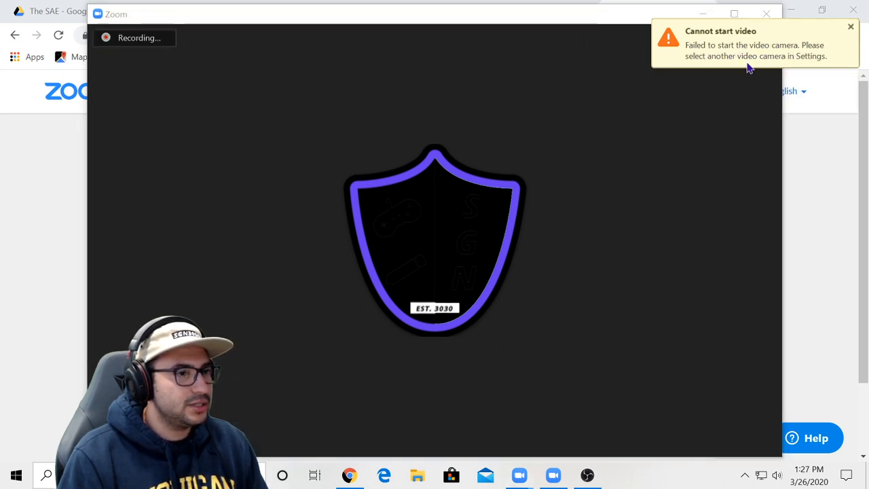
{"action": "mouse_move", "coordinate": [781, 65]}
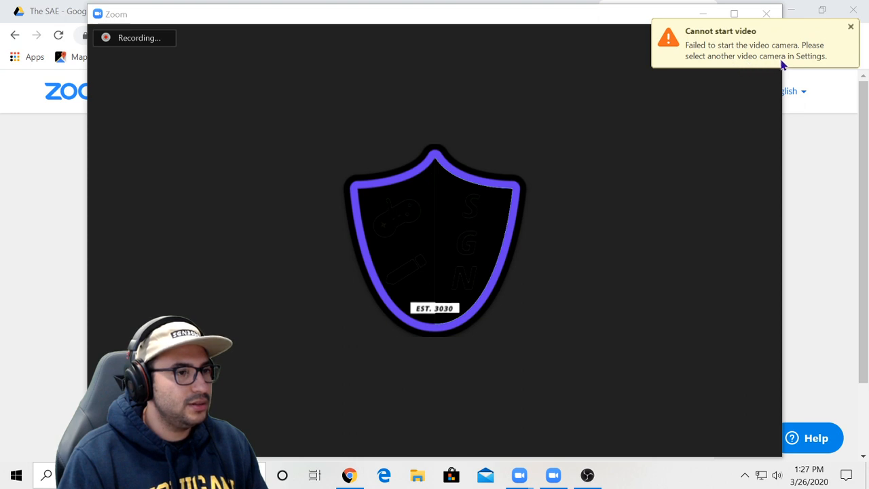
{"action": "mouse_move", "coordinate": [851, 62]}
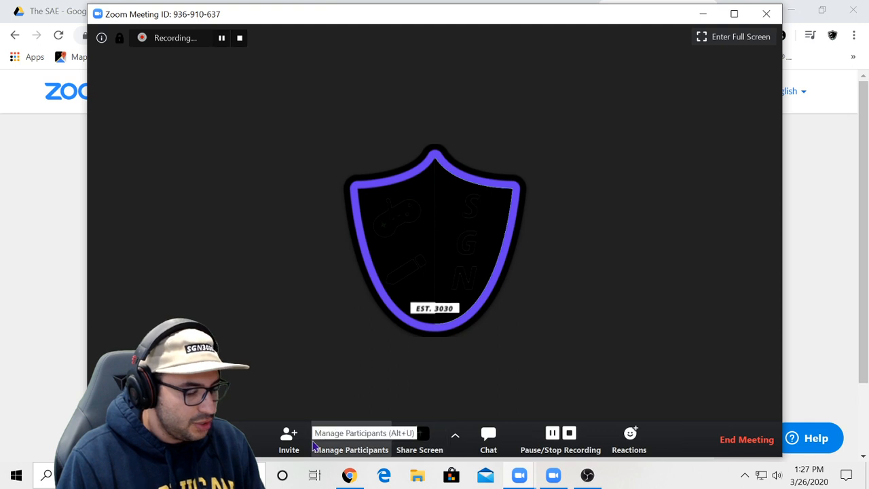
- Close the recording folder chooser and Zoom Cloud Meetings window, cancelling the End Meeting prompt
{"action": "left_click", "coordinate": [766, 14]}
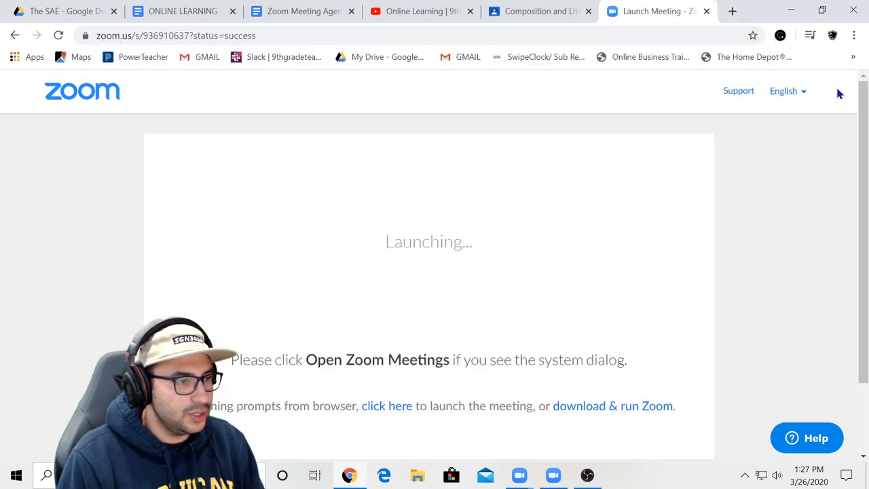
{"action": "mouse_move", "coordinate": [754, 115]}
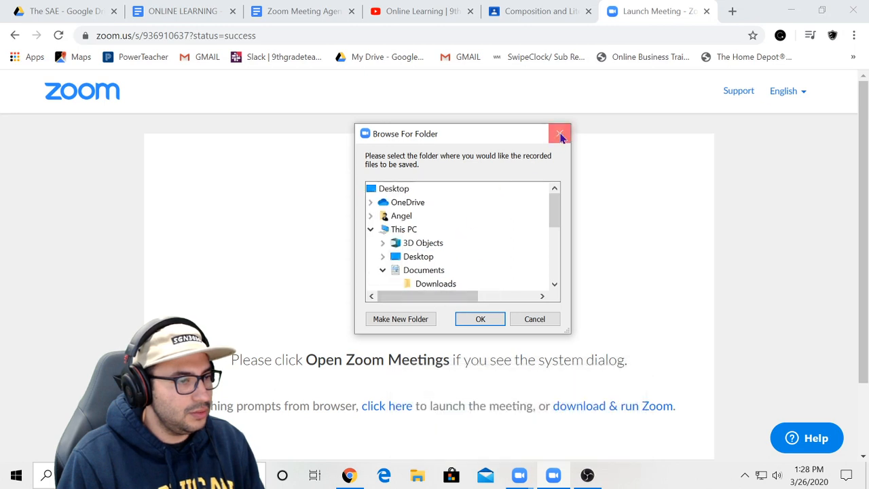
{"action": "left_click", "coordinate": [559, 134]}
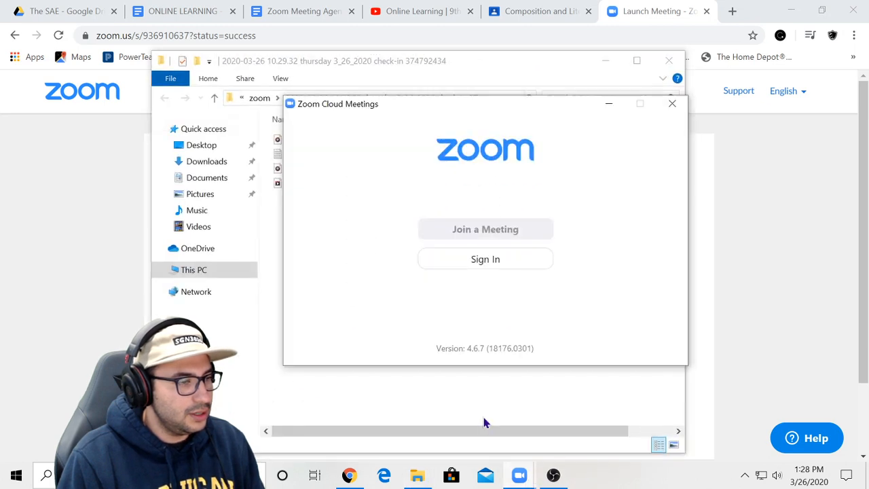
{"action": "left_click", "coordinate": [672, 103]}
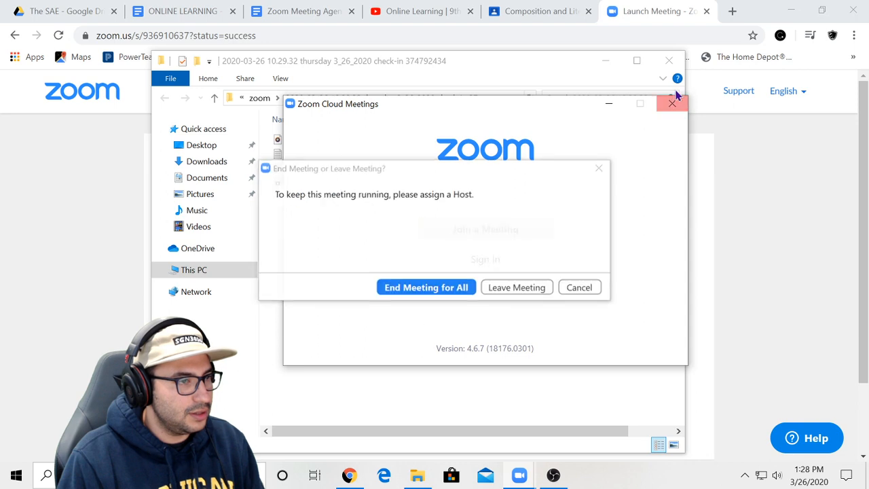
{"action": "left_click", "coordinate": [578, 286]}
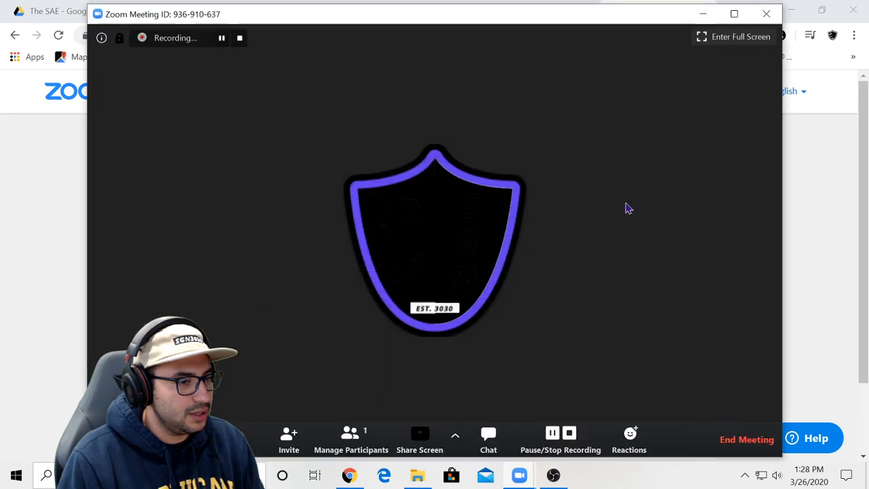
{"action": "mouse_move", "coordinate": [638, 80]}
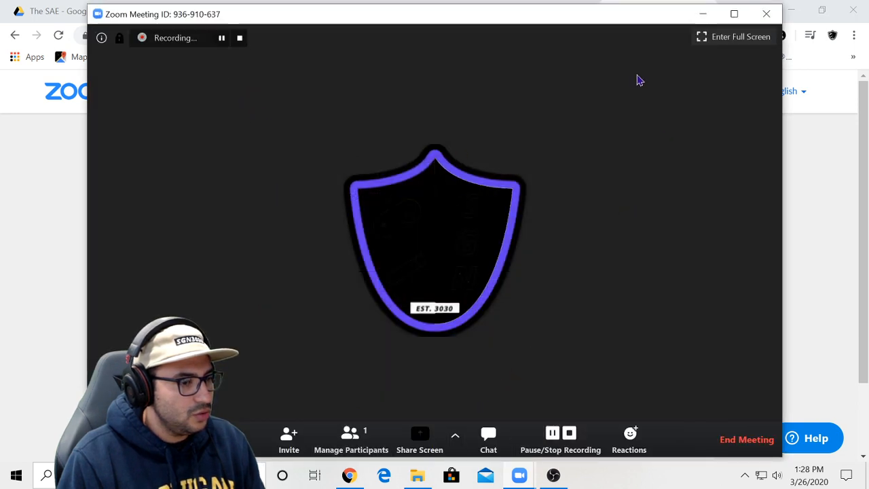
- Acknowledge the cannot-minimize-while-recording warning and move the meeting window aside
{"action": "left_click", "coordinate": [704, 14]}
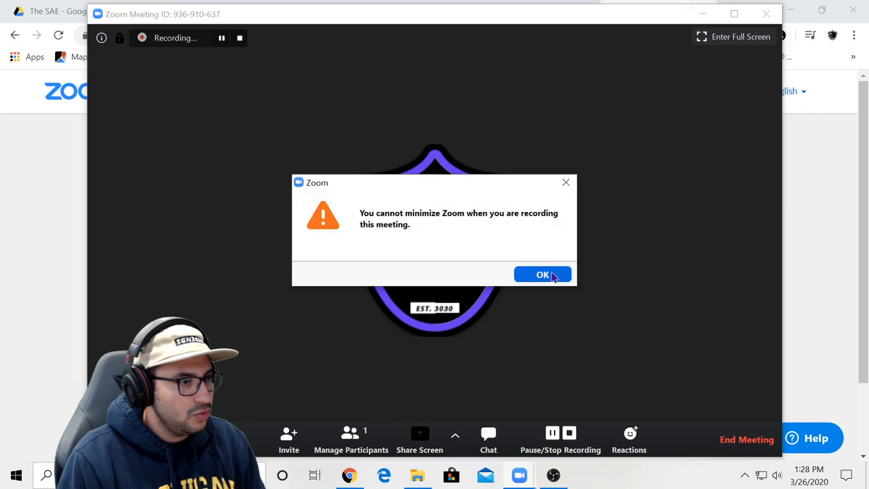
{"action": "left_click", "coordinate": [544, 274]}
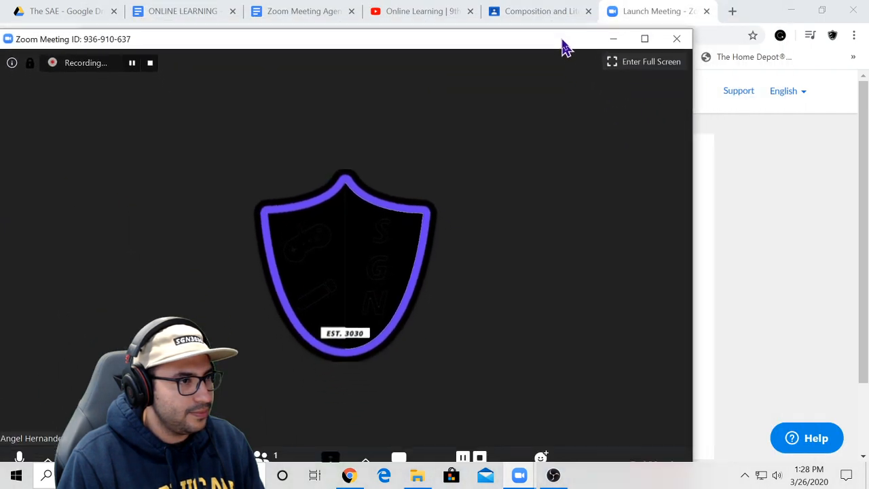
{"action": "left_click", "coordinate": [643, 38]}
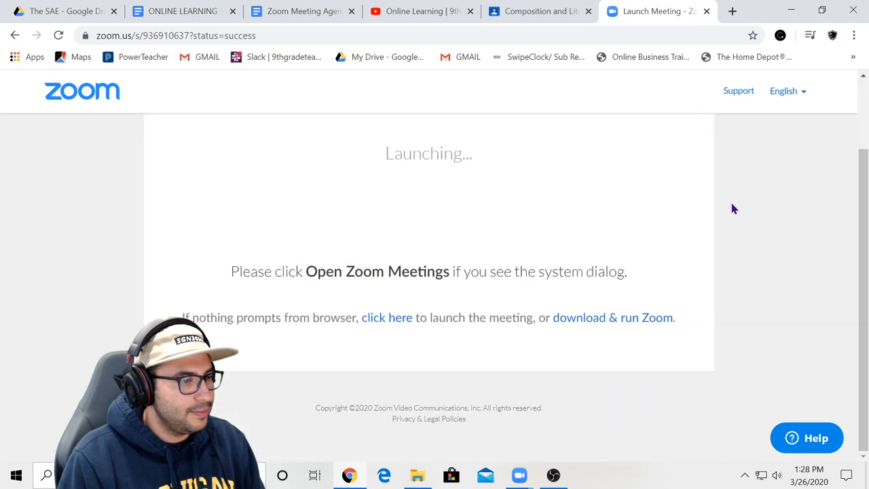
- Go from the Zoom profile page to the Meetings list showing Thursday Check In live
{"action": "scroll", "scroll_direction": "down", "scroll_amount": 3}
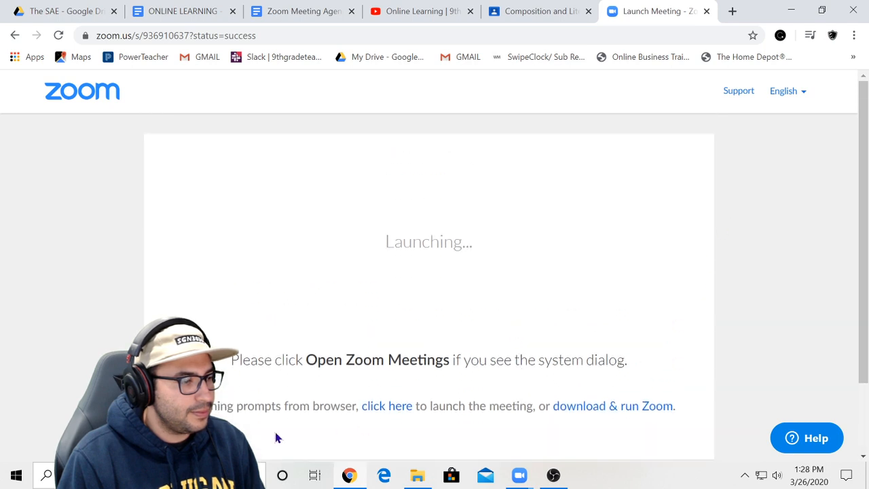
{"action": "mouse_move", "coordinate": [419, 352]}
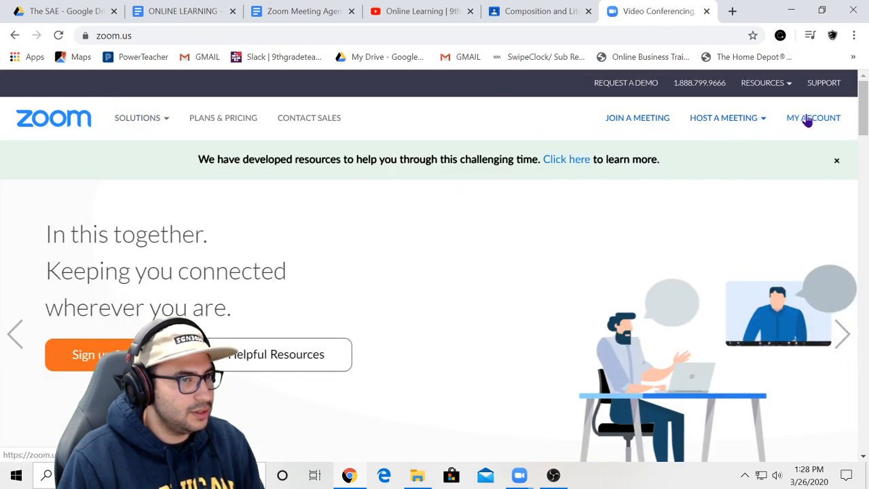
{"action": "left_click", "coordinate": [723, 117]}
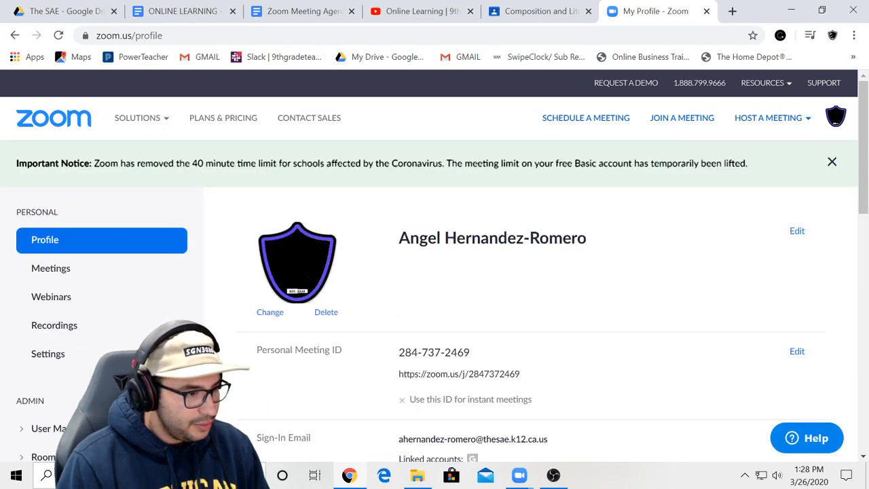
{"action": "mouse_move", "coordinate": [651, 248]}
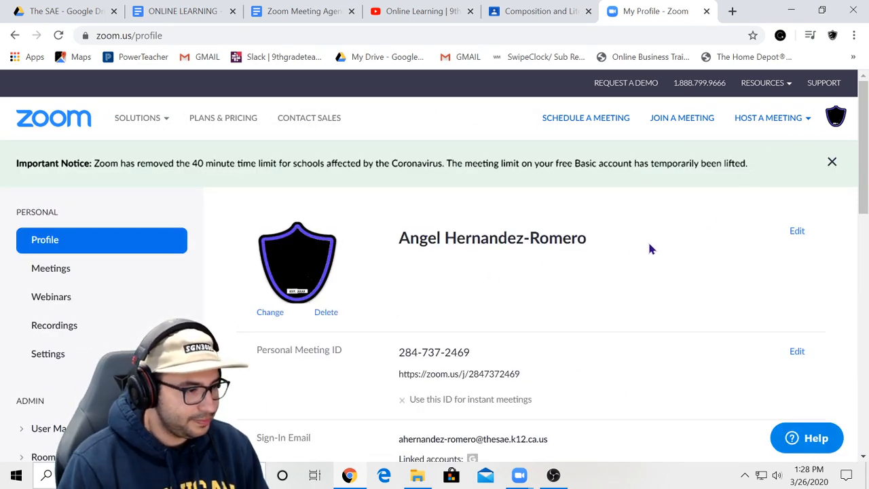
{"action": "mouse_move", "coordinate": [544, 298]}
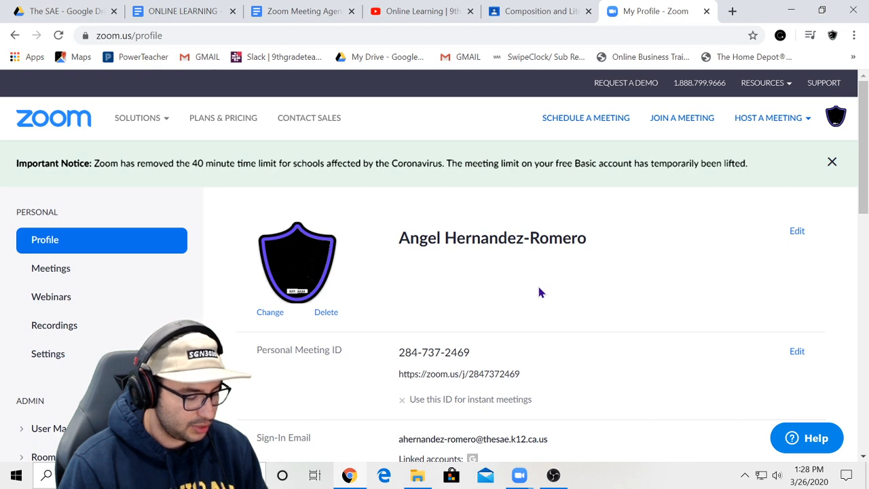
{"action": "left_click", "coordinate": [51, 268]}
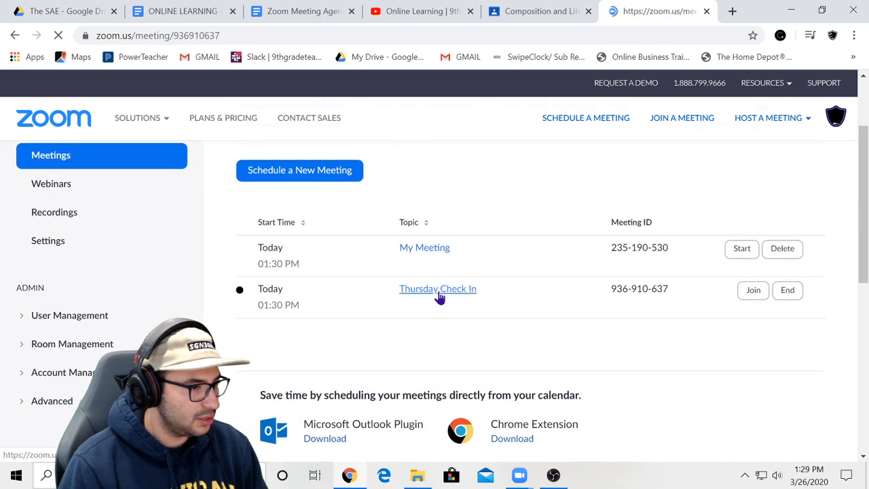
- Open the Thursday Check In meeting's management page from the upcoming list
{"action": "left_click", "coordinate": [437, 288]}
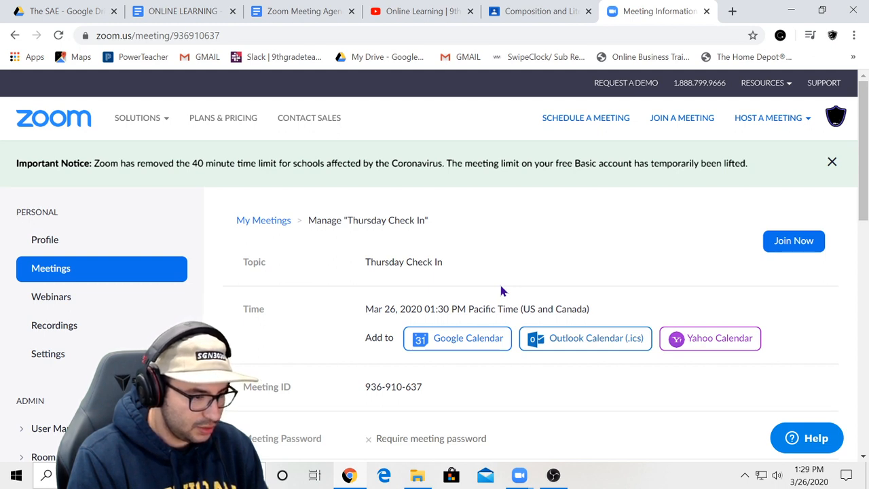
{"action": "mouse_move", "coordinate": [462, 236]}
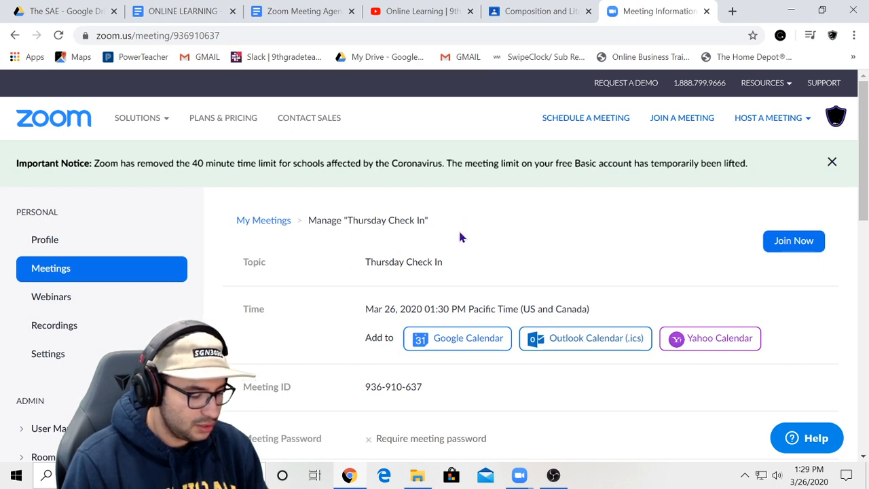
{"action": "mouse_move", "coordinate": [570, 229]}
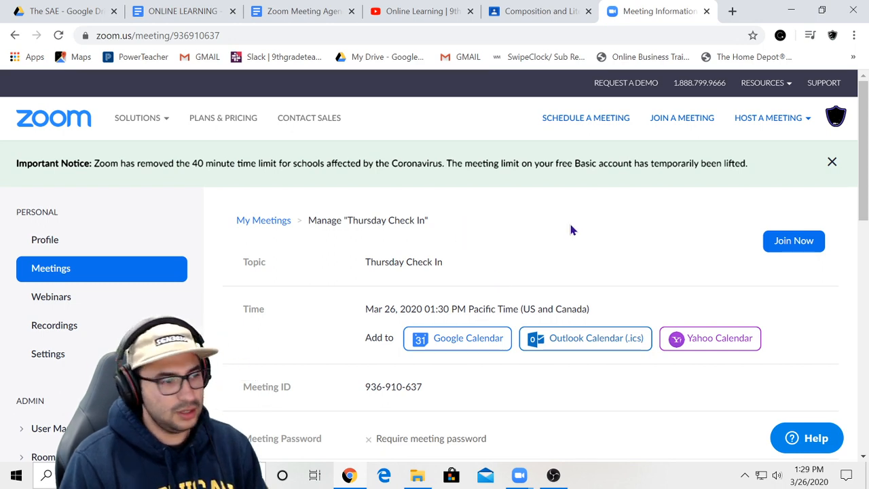
{"action": "mouse_move", "coordinate": [519, 476]}
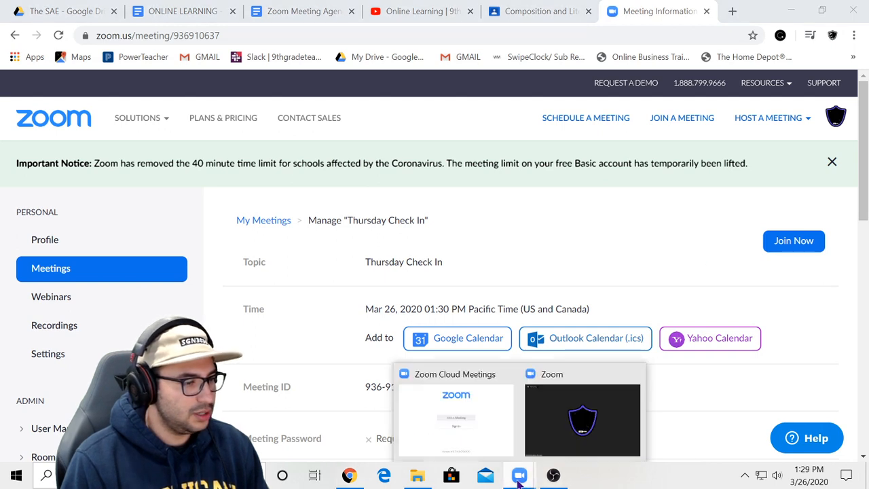
- Bring the recorded meeting forward, dismiss the camera warning and show the Participants panel
{"action": "left_click", "coordinate": [581, 419]}
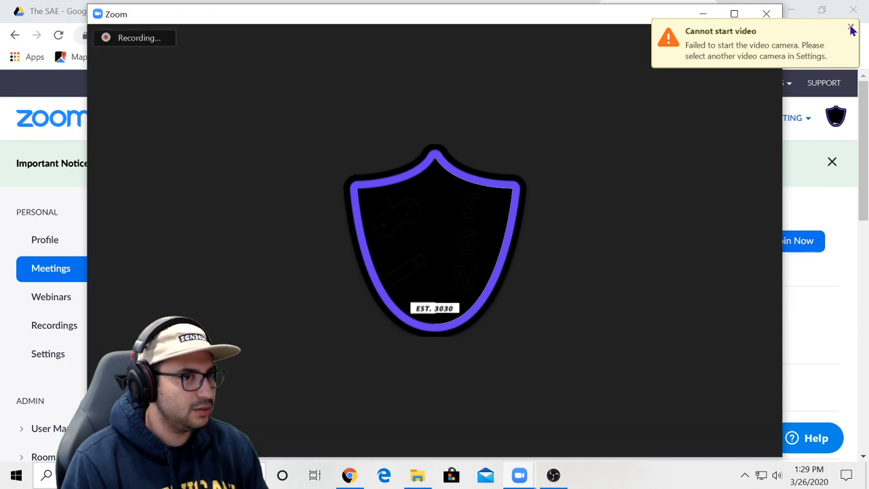
{"action": "left_click", "coordinate": [851, 27]}
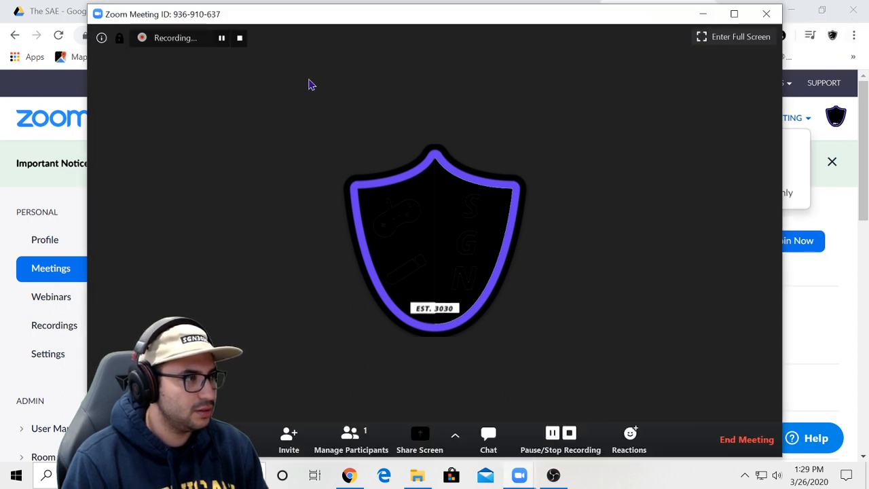
{"action": "left_click", "coordinate": [351, 440]}
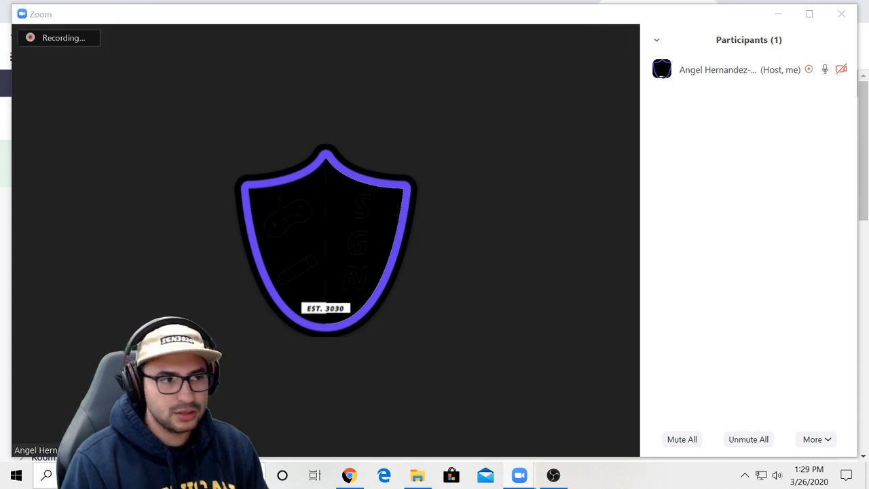
{"action": "mouse_move", "coordinate": [713, 69]}
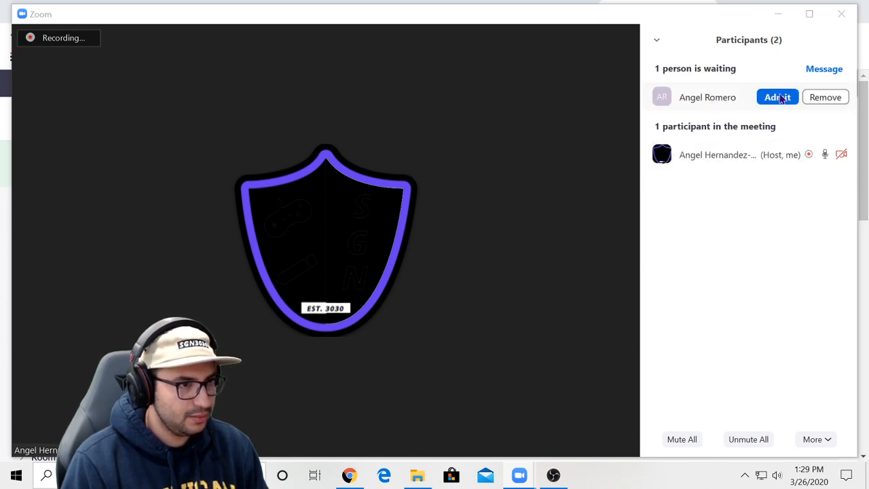
- Admit the waiting attendee so the meeting has two participants
{"action": "left_click", "coordinate": [777, 98]}
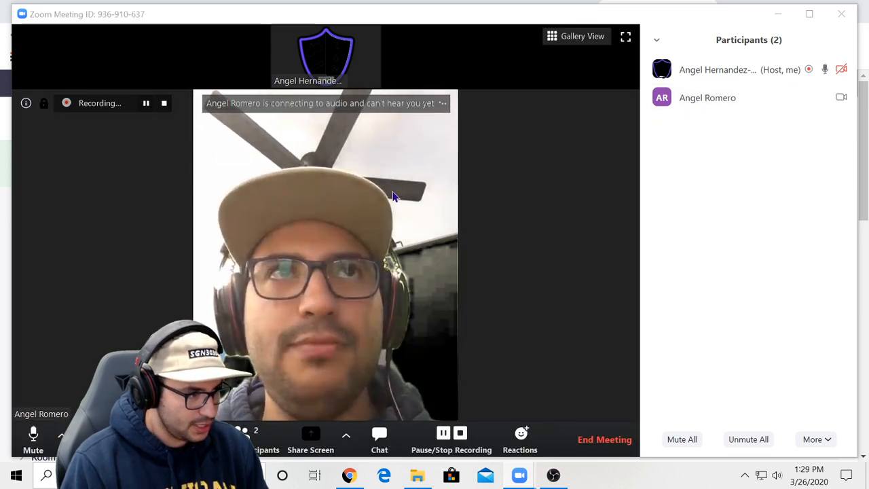
{"action": "mouse_move", "coordinate": [437, 206]}
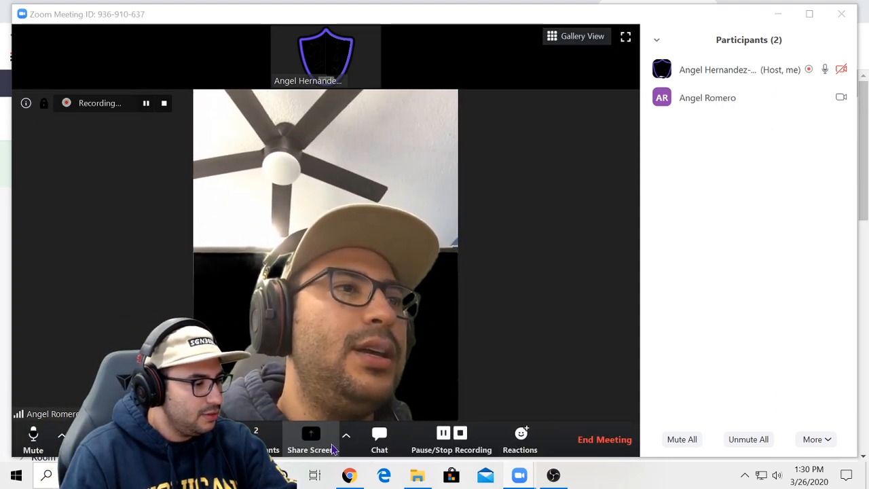
- Share Screen 2 with the meeting so participants see the browser
{"action": "left_click", "coordinate": [309, 440]}
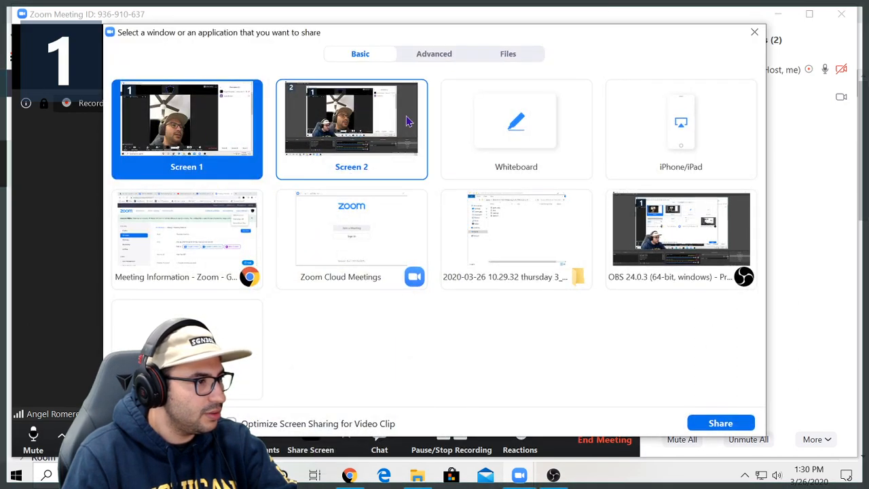
{"action": "left_click", "coordinate": [187, 130]}
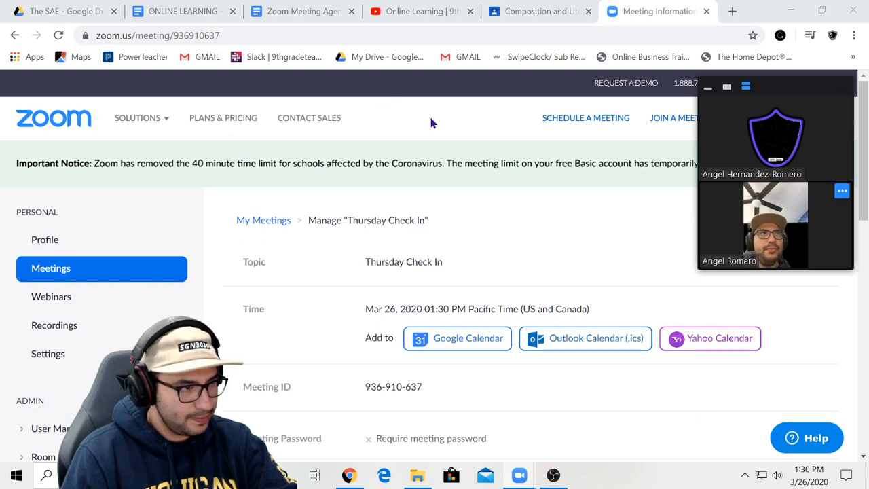
{"action": "left_click", "coordinate": [421, 11]}
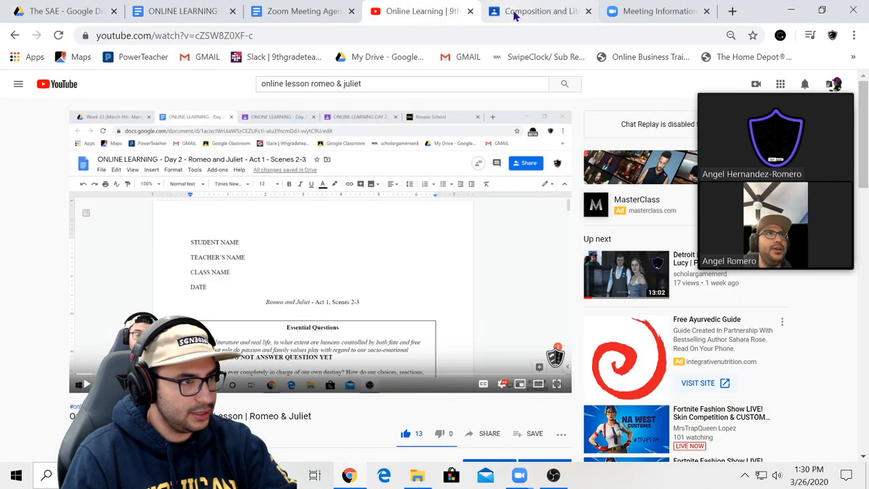
{"action": "left_click", "coordinate": [537, 11]}
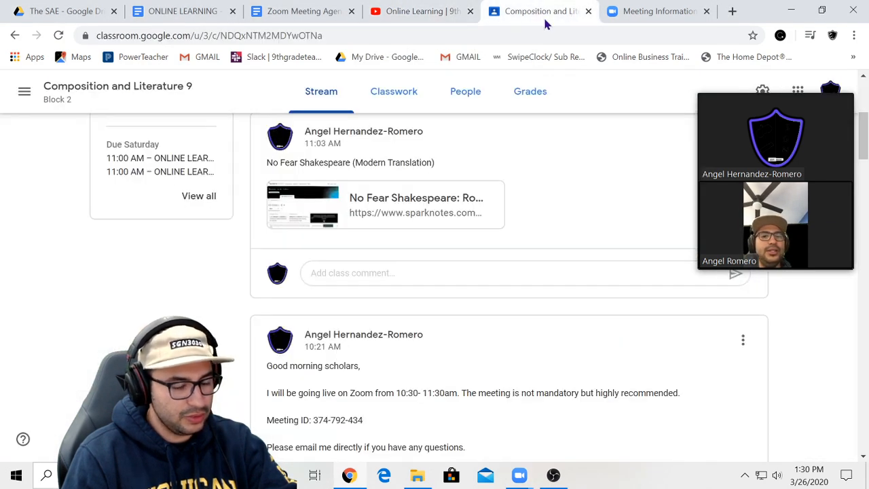
{"action": "left_click", "coordinate": [302, 11]}
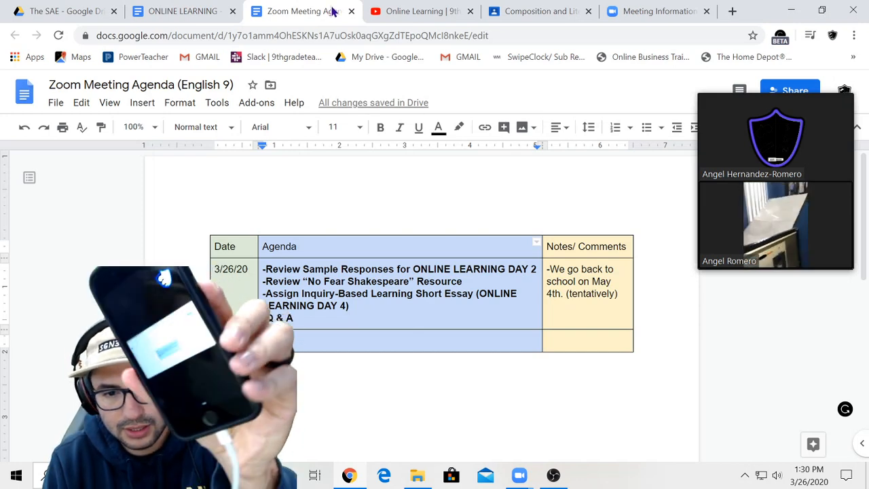
{"action": "left_click", "coordinate": [182, 11]}
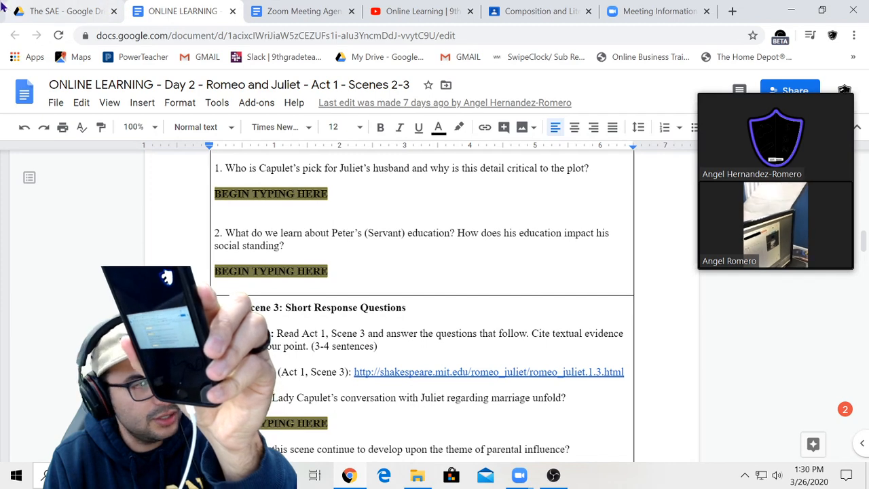
{"action": "left_click", "coordinate": [419, 11]}
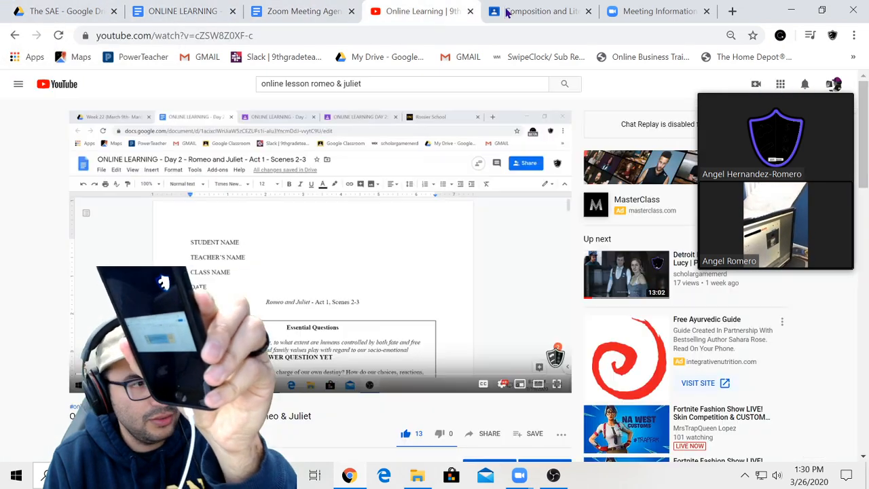
{"action": "left_click", "coordinate": [657, 11]}
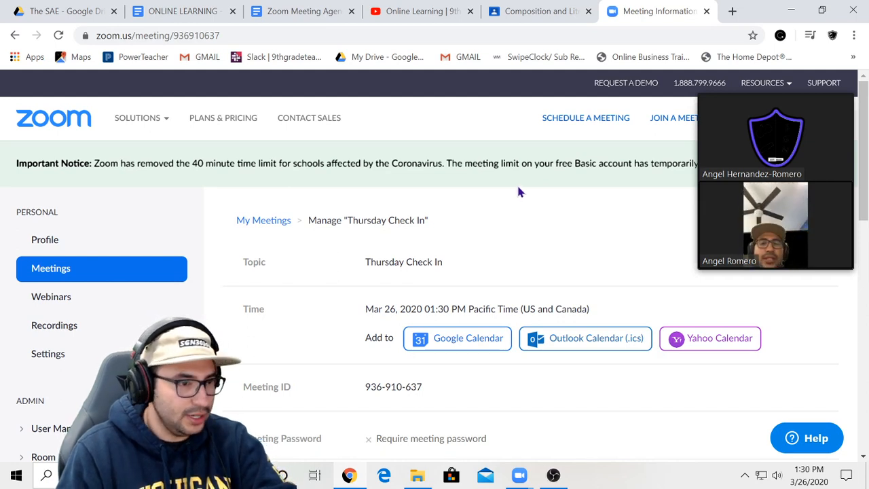
{"action": "mouse_move", "coordinate": [822, 115]}
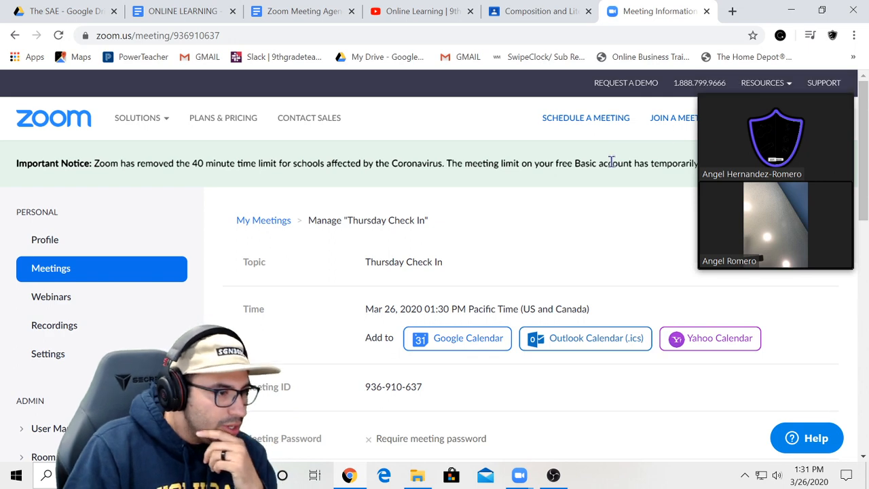
{"action": "mouse_move", "coordinate": [560, 198]}
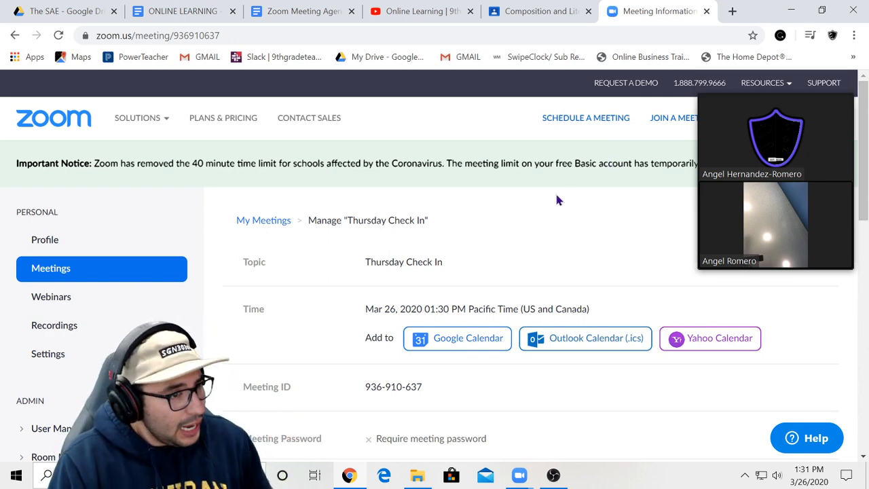
{"action": "mouse_move", "coordinate": [611, 201]}
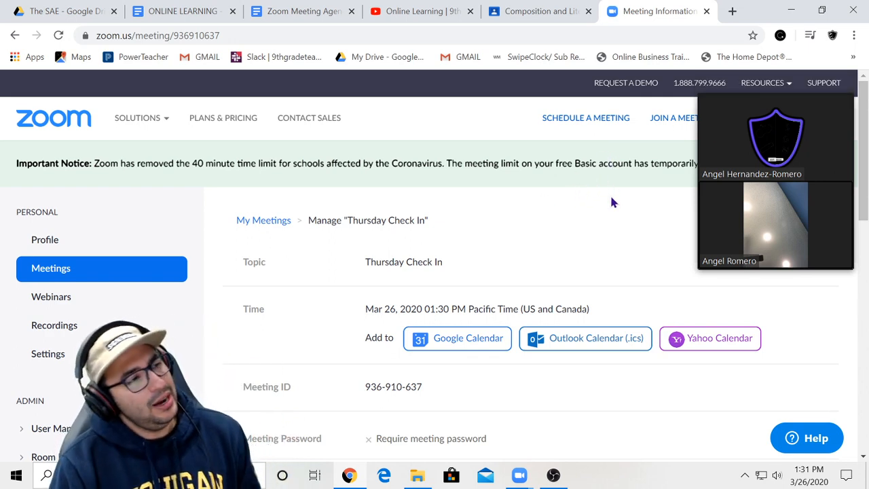
{"action": "mouse_move", "coordinate": [414, 11]}
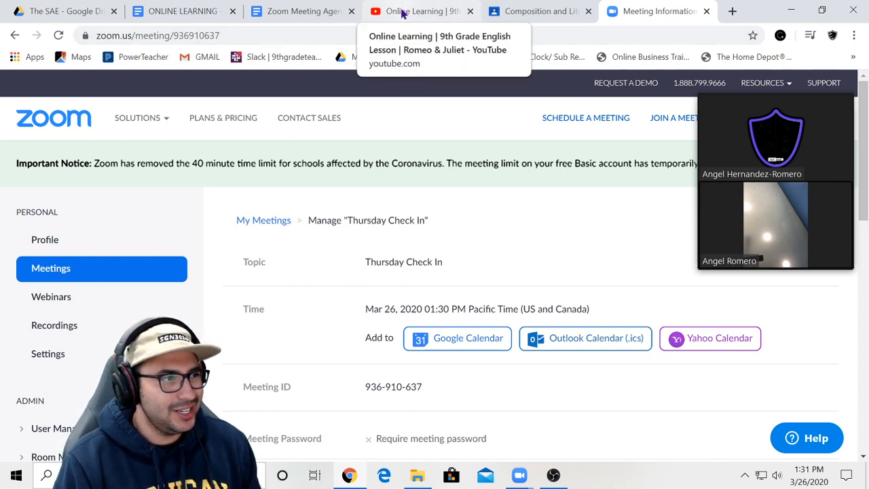
{"action": "mouse_move", "coordinate": [413, 15]}
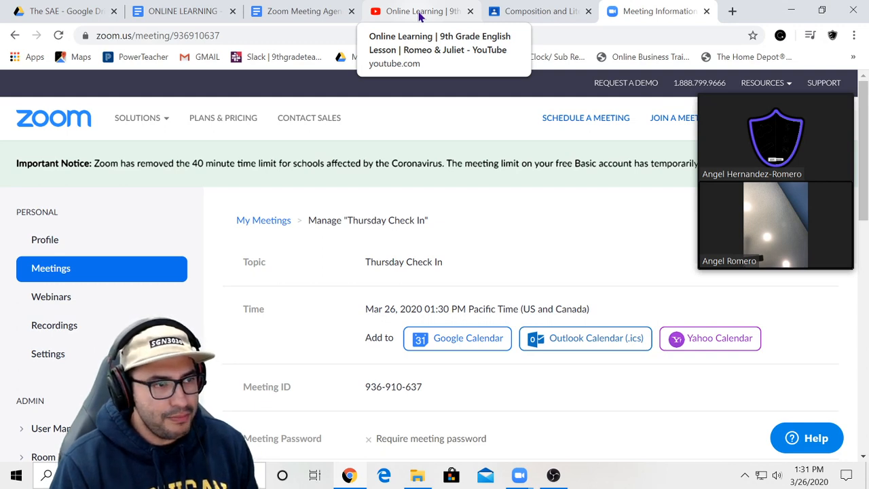
{"action": "mouse_move", "coordinate": [550, 266]}
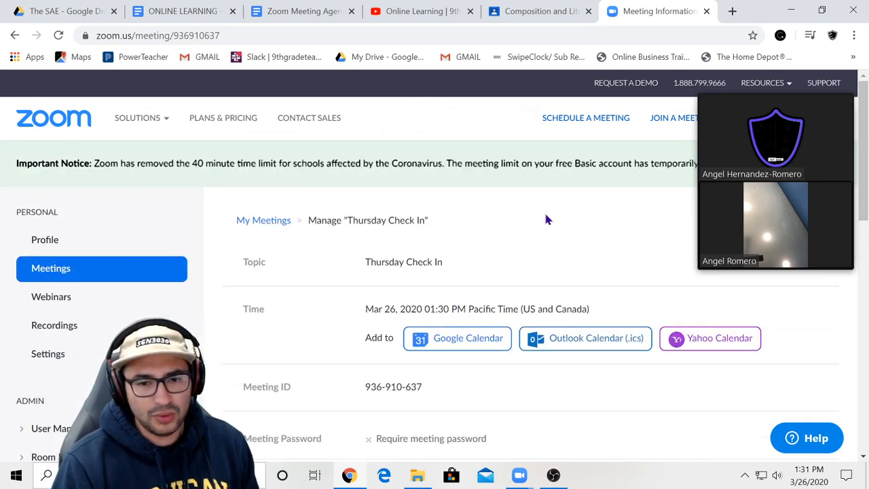
{"action": "mouse_move", "coordinate": [597, 217]}
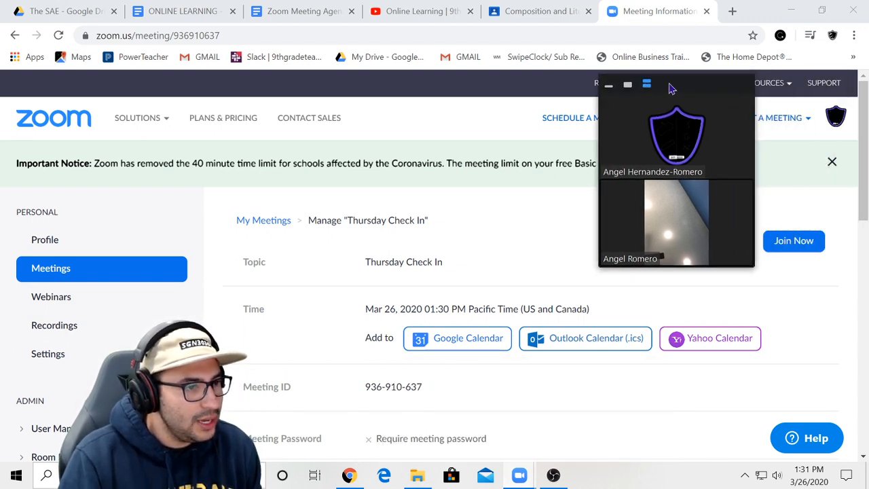
{"action": "mouse_move", "coordinate": [519, 475]}
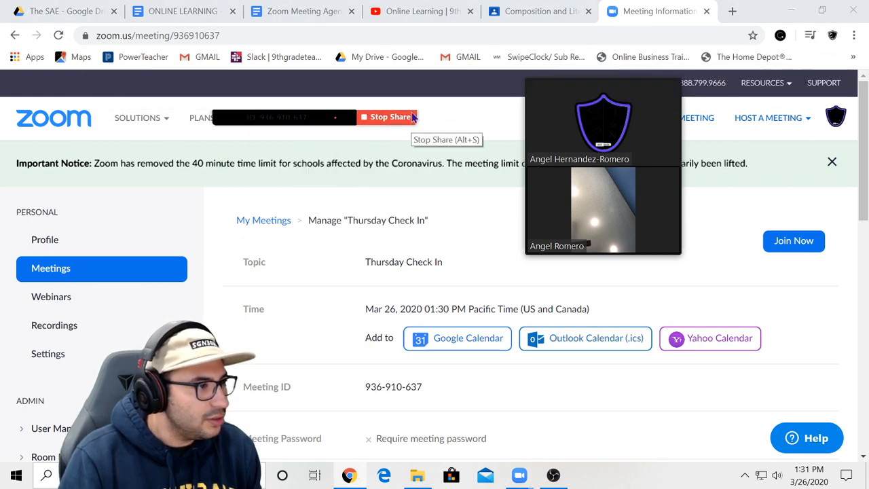
- Stop sharing and end the meeting for all, leaving the recording converting at 0%
{"action": "left_click", "coordinate": [603, 440]}
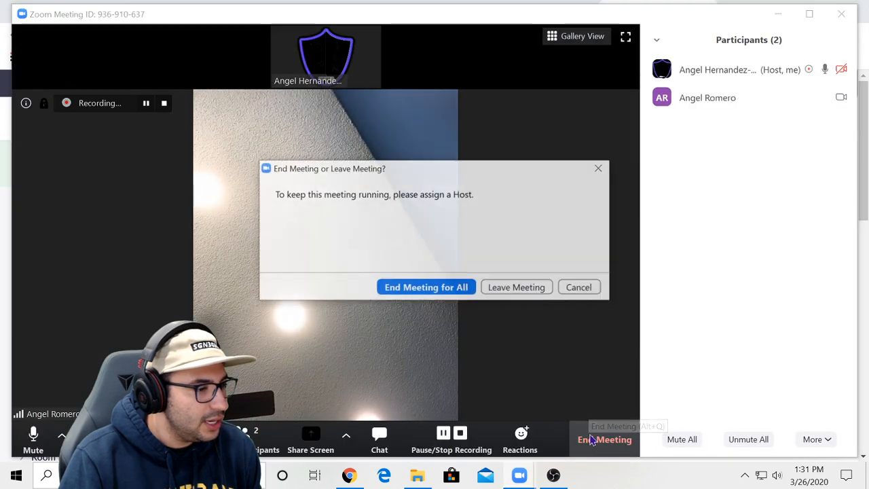
{"action": "left_click", "coordinate": [427, 286]}
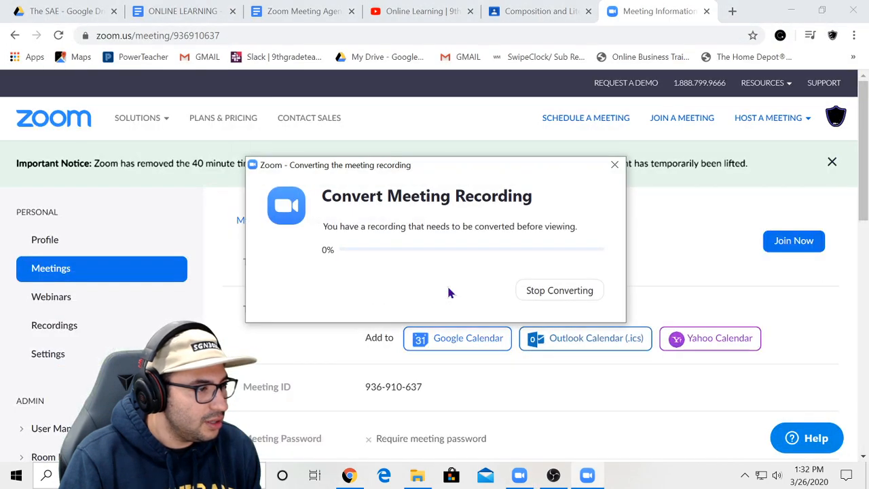